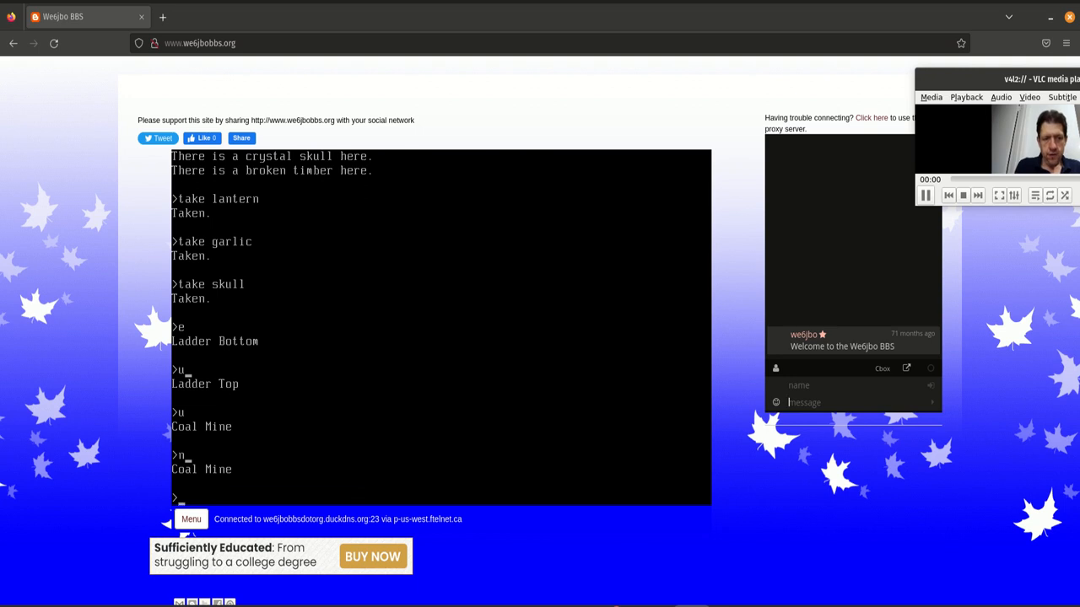
Walk north, south, north to the Gas Room, take the sapphire bracelet, and head west
type("n")
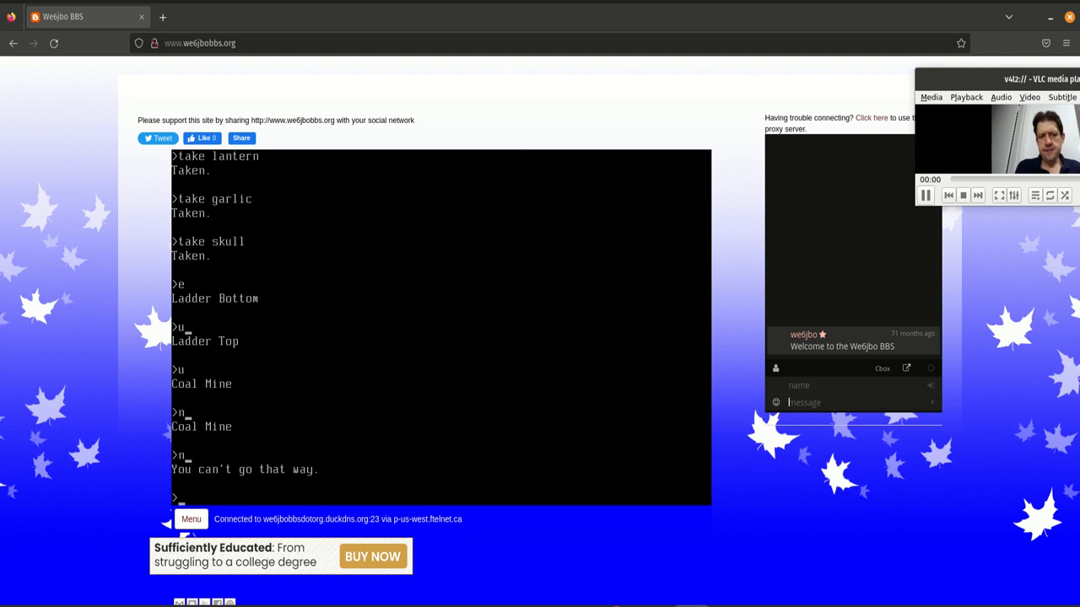
type("s")
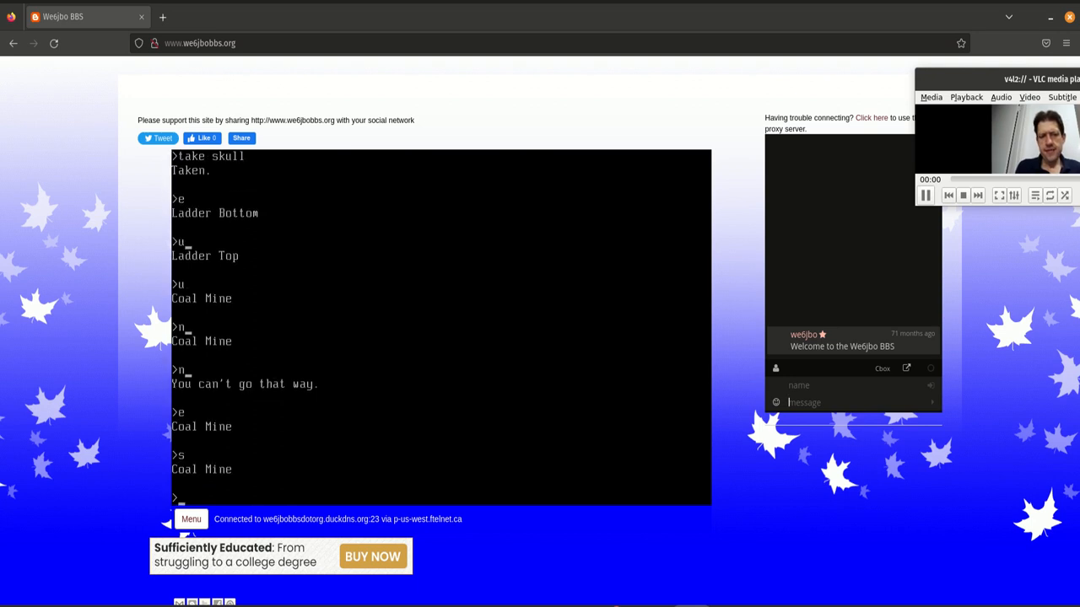
type("n")
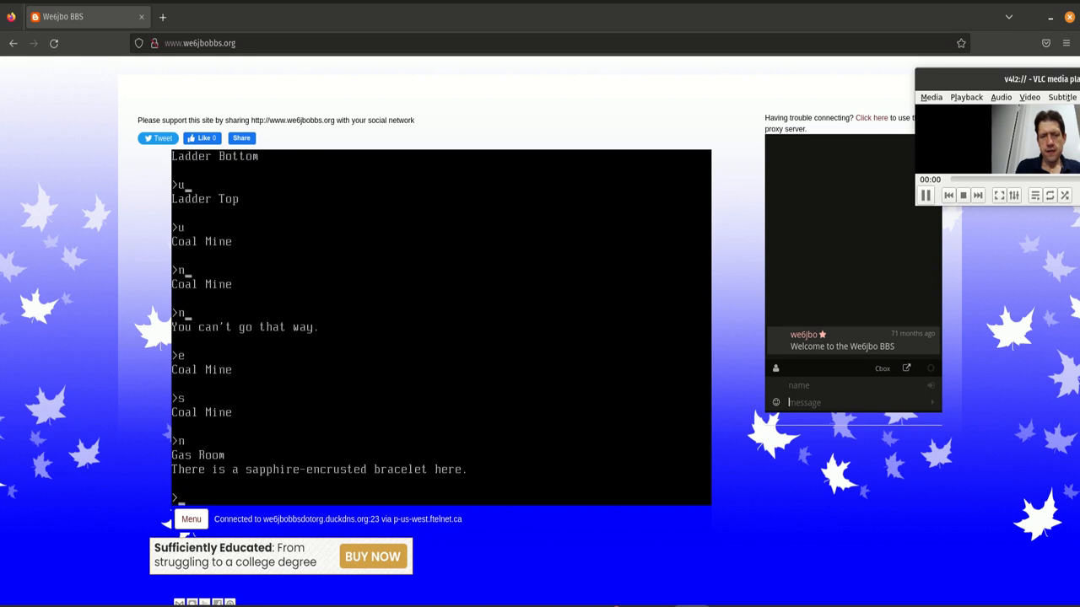
type("take")
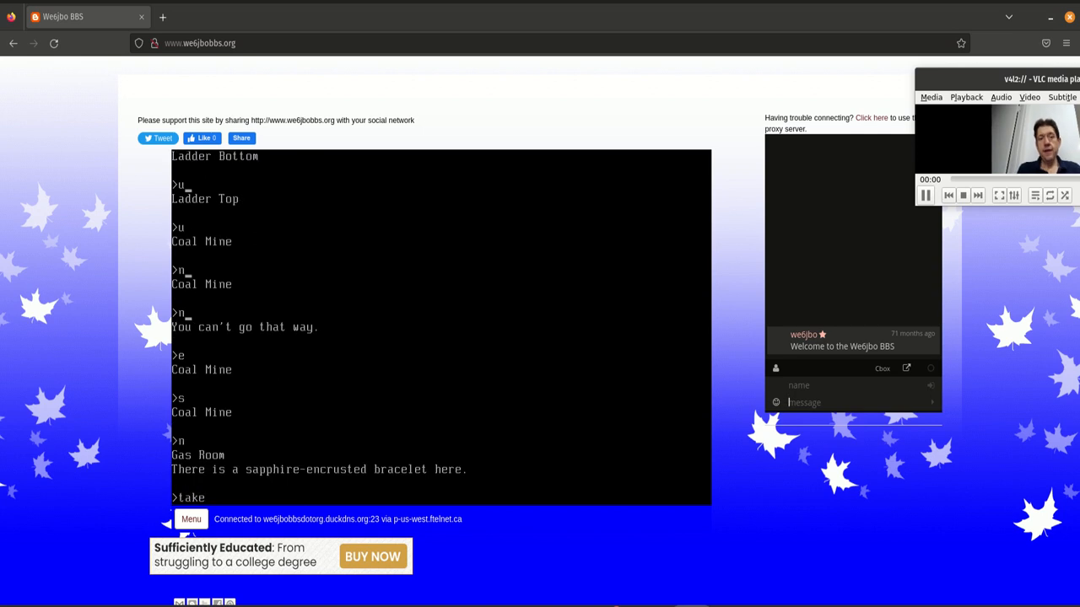
type("bracelet")
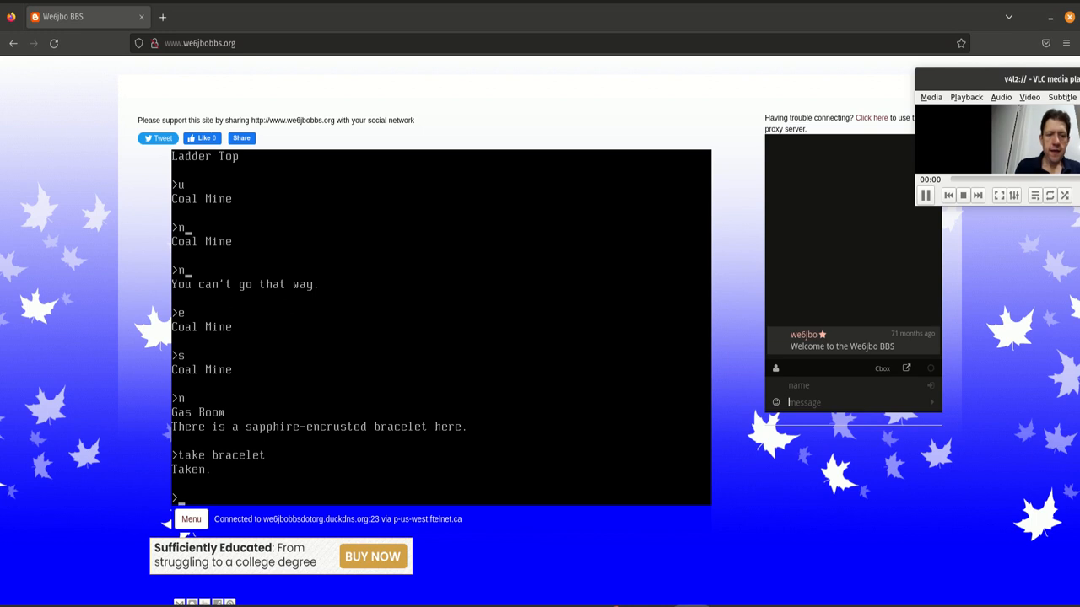
type("w")
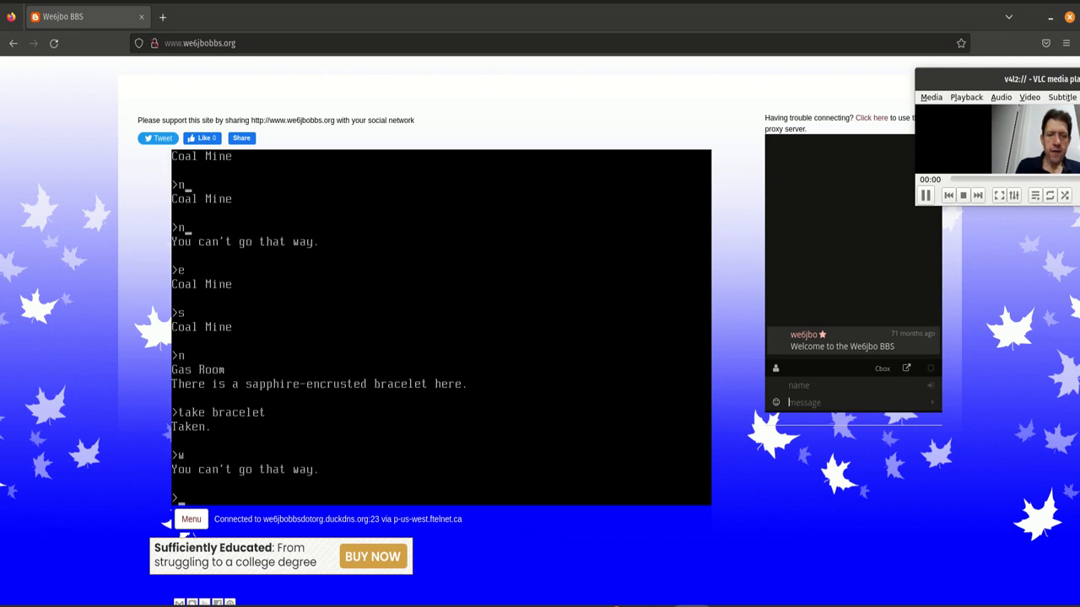
Go north to the Shaft Room and raise the hanging basket to the top
type("n")
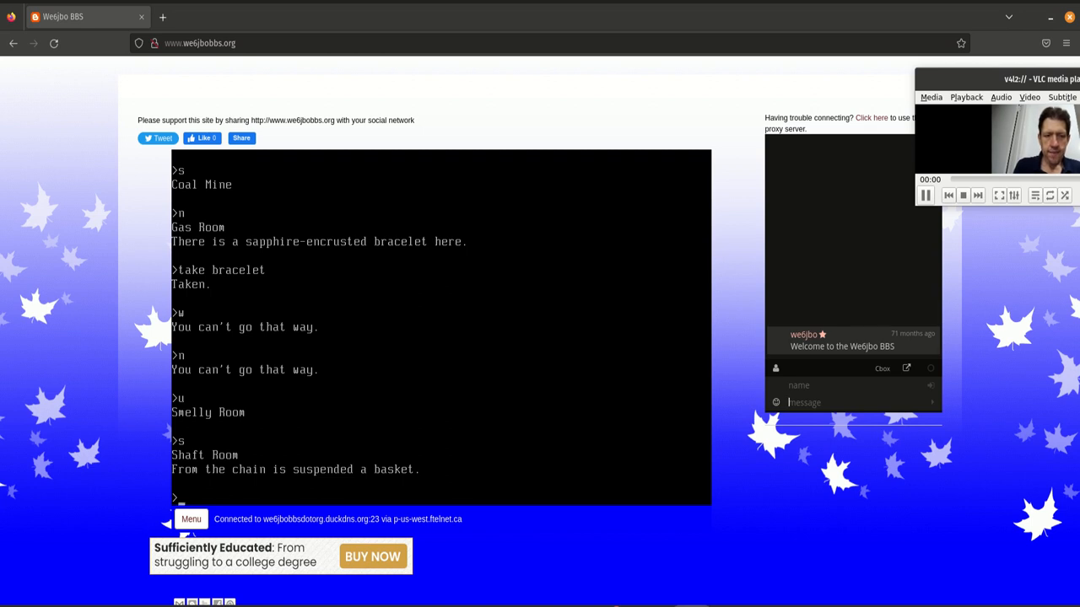
type("bring basket up")
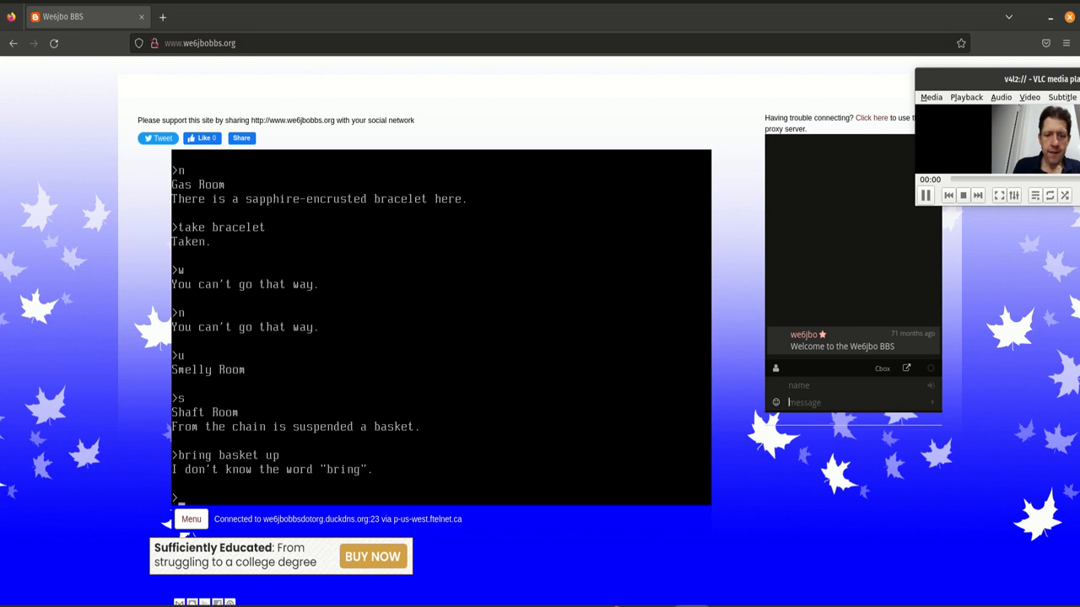
type("lift basket")
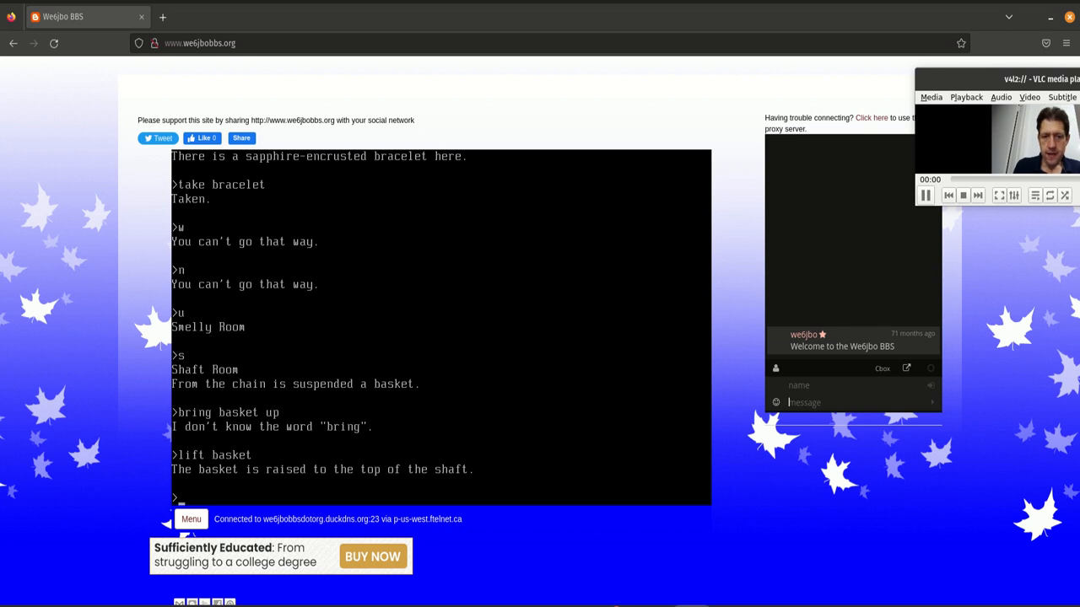
Look around, take the diamond, torch and screwdriver from the basket, and check inventory
type("look")
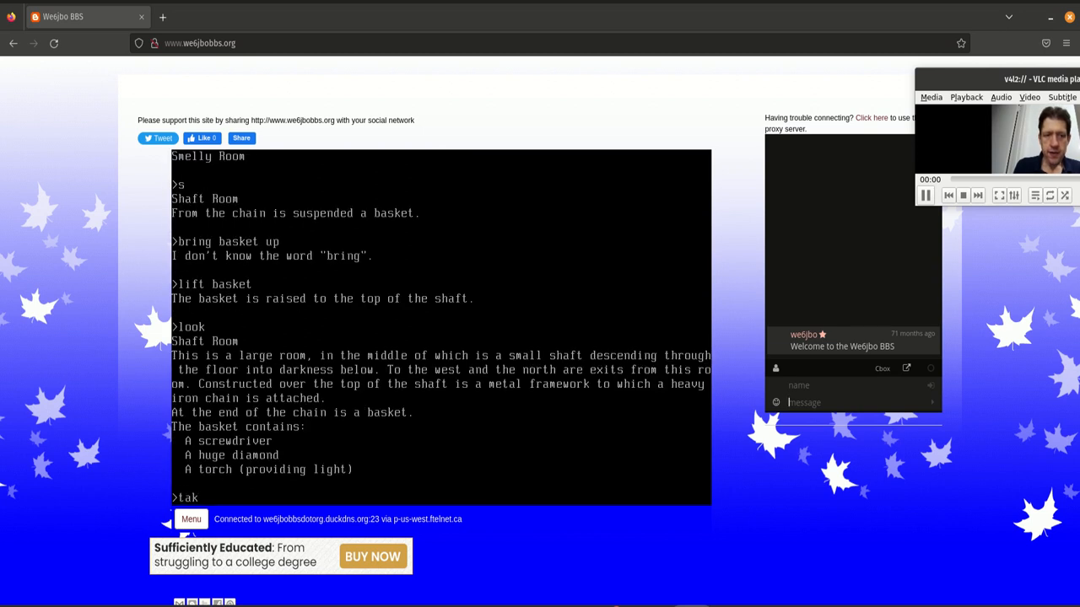
type("e")
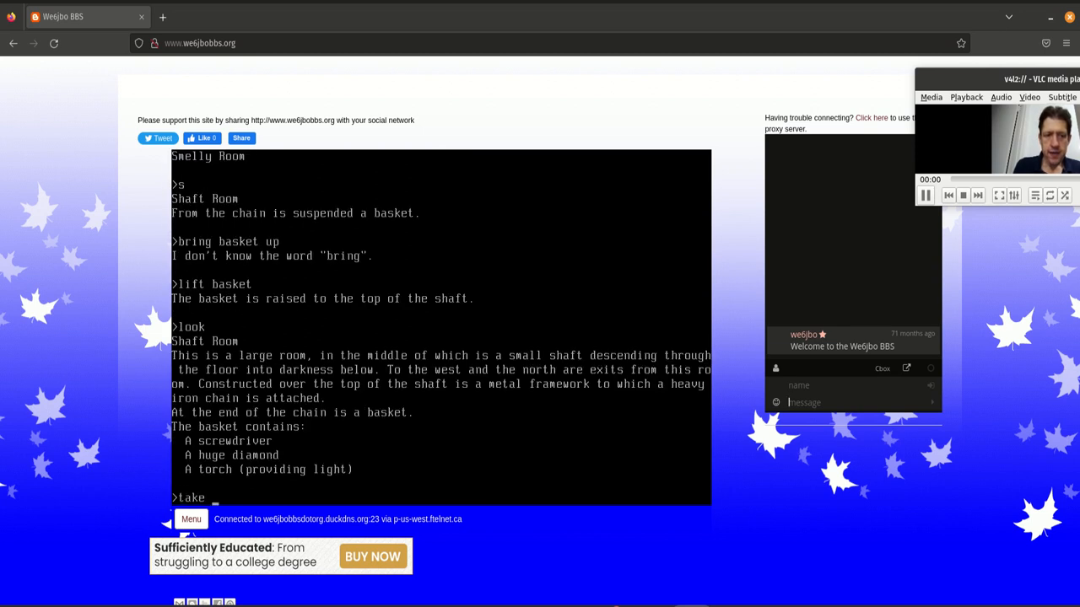
type("diamond")
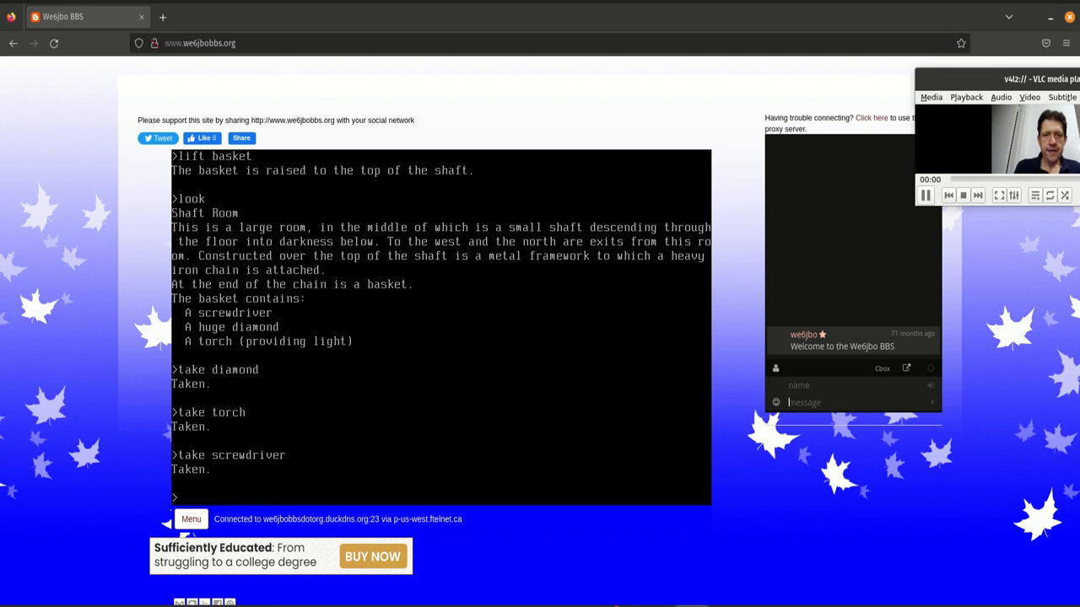
type("i")
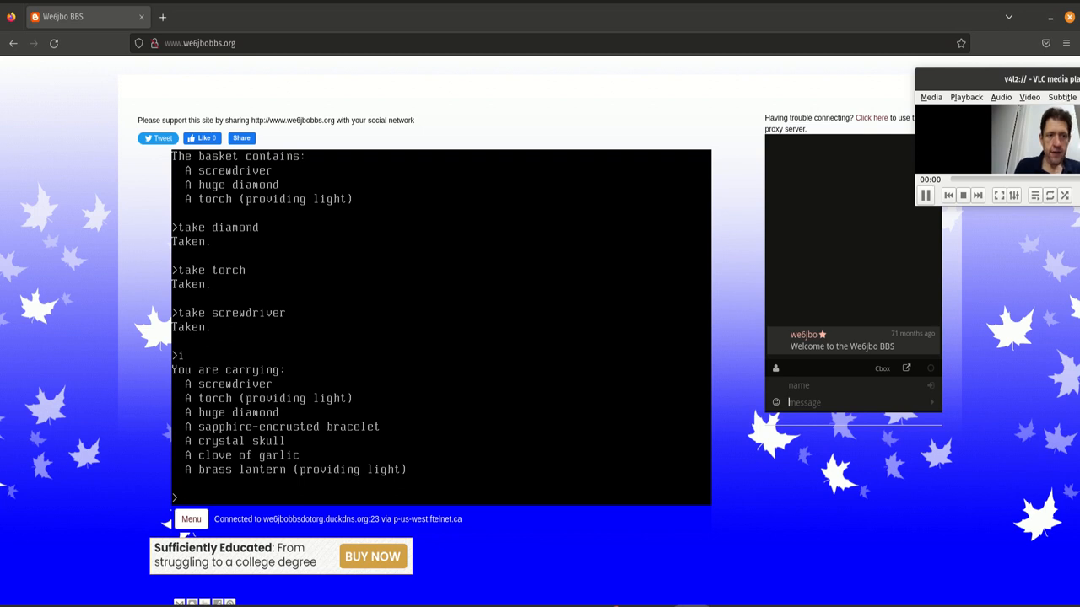
Turn off the lantern, take the jade figurine from the Bat Room, and walk back toward the Living Room
type("turn off lantern")
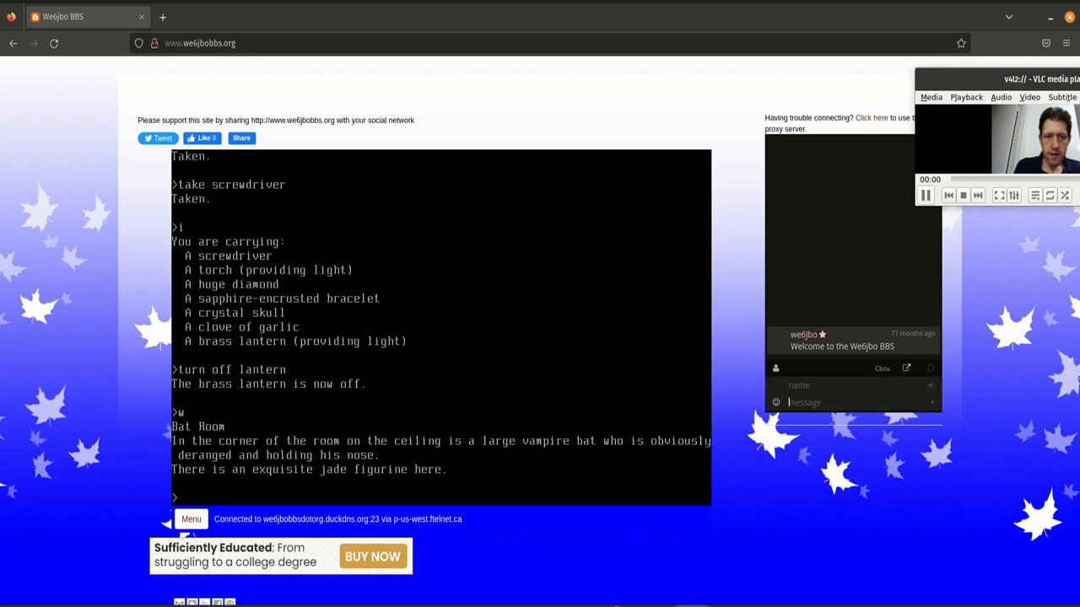
type("s")
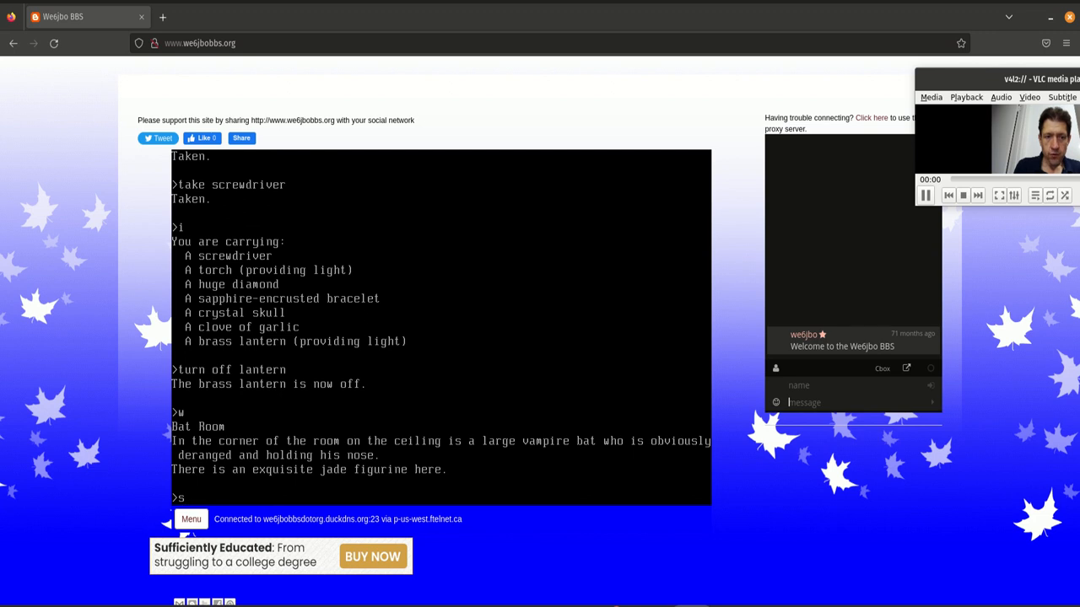
type("take jade")
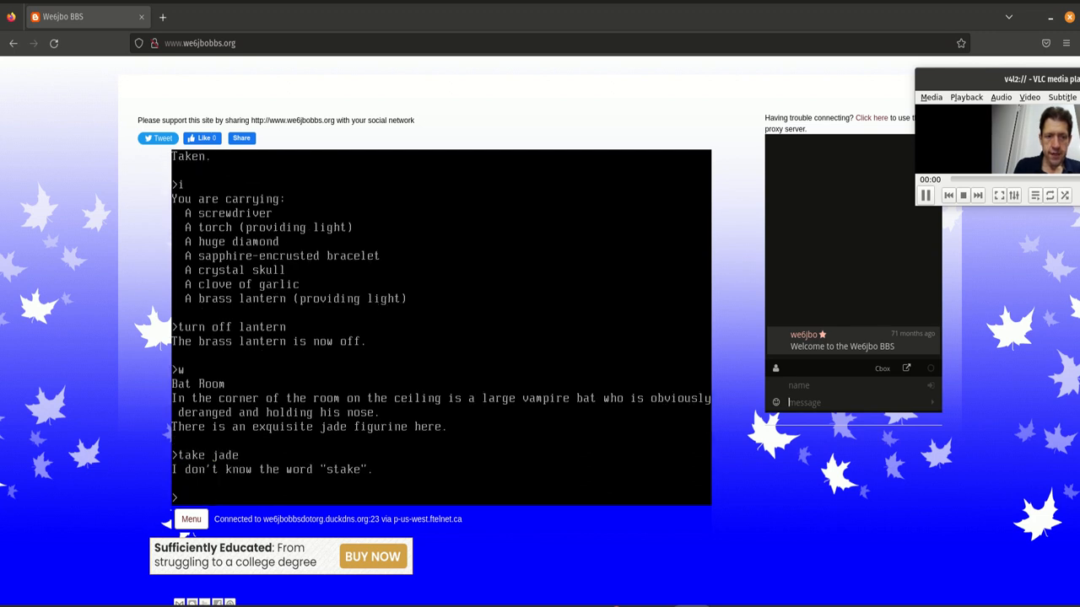
type("take jade")
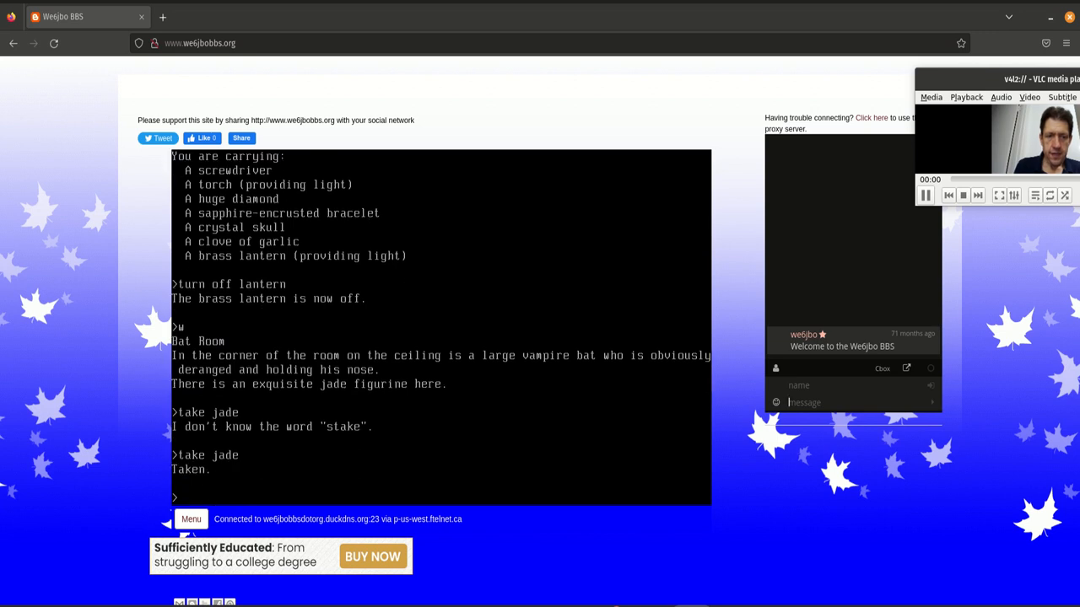
type("s")
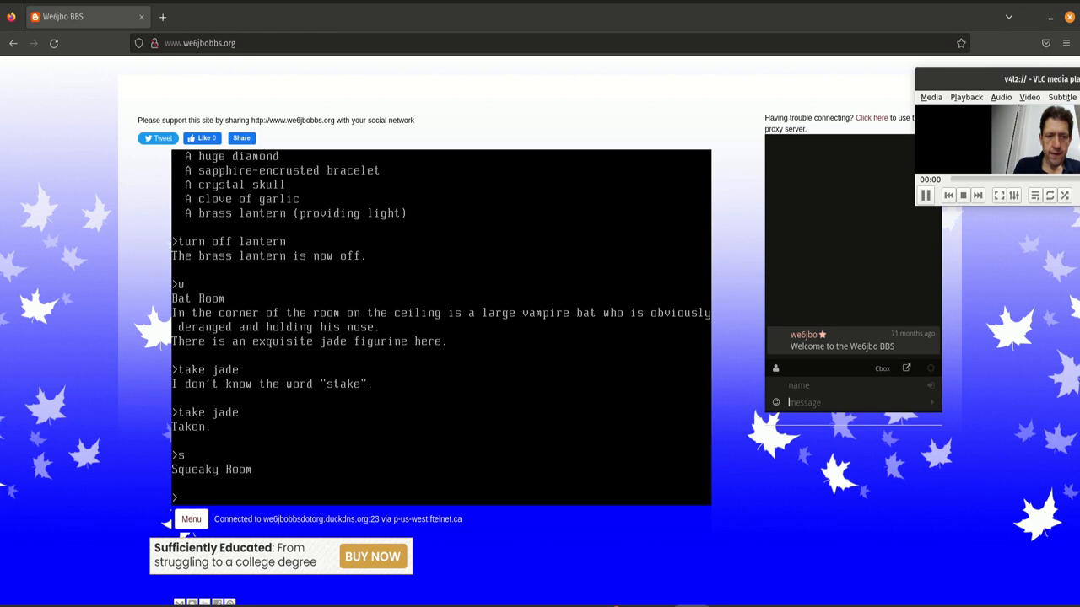
type("w")
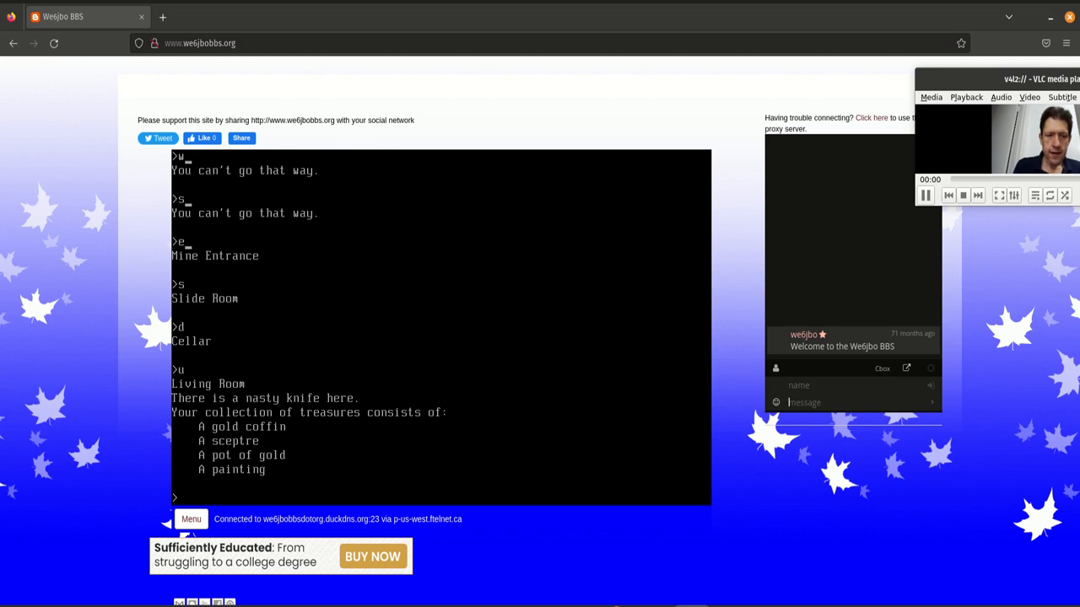
Store the jade, diamond, bracelet, skull and torch in the trophy case, then check inventory
type("turn off lantern")
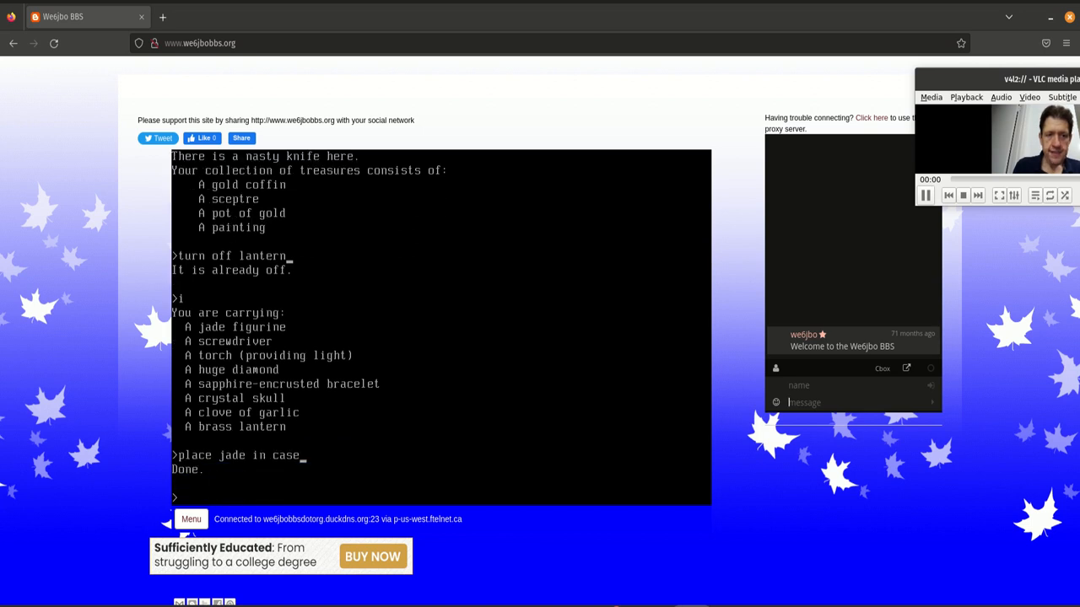
type("place")
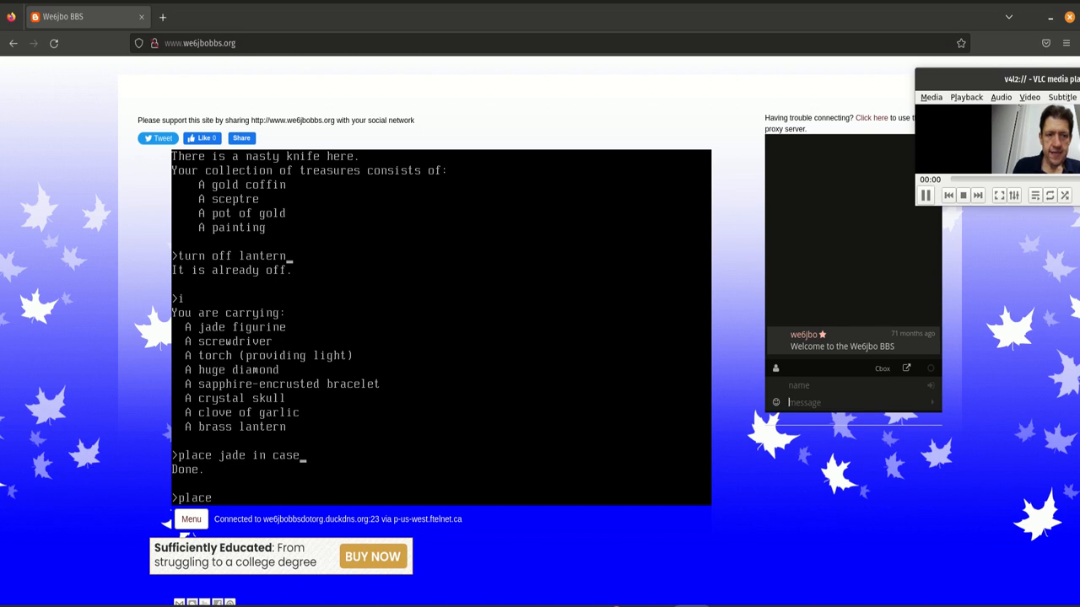
type("diamond in case")
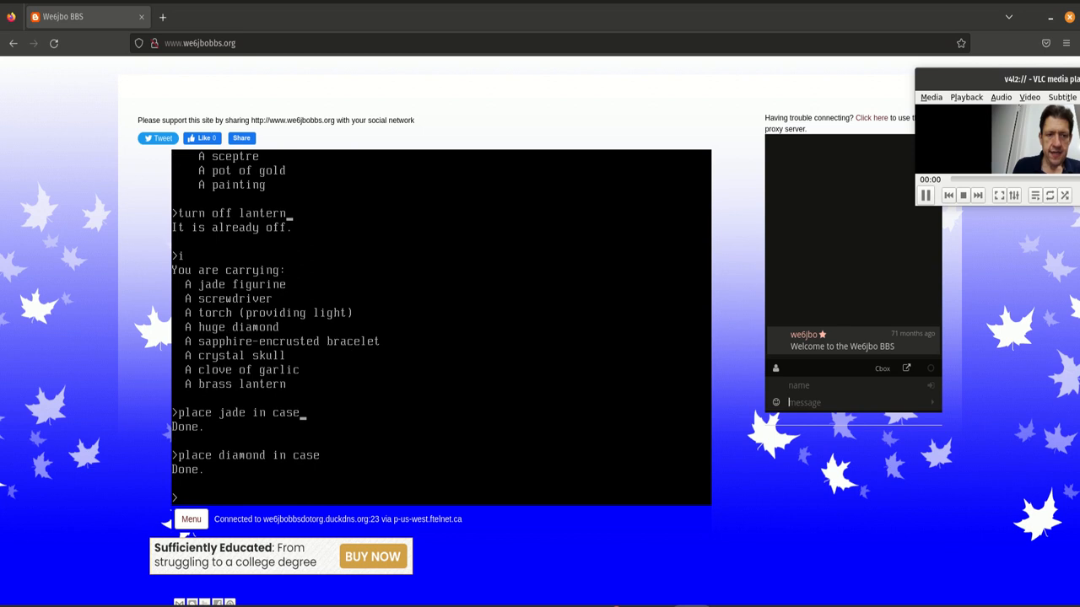
type("place bracelet in case")
type("place skull in case")
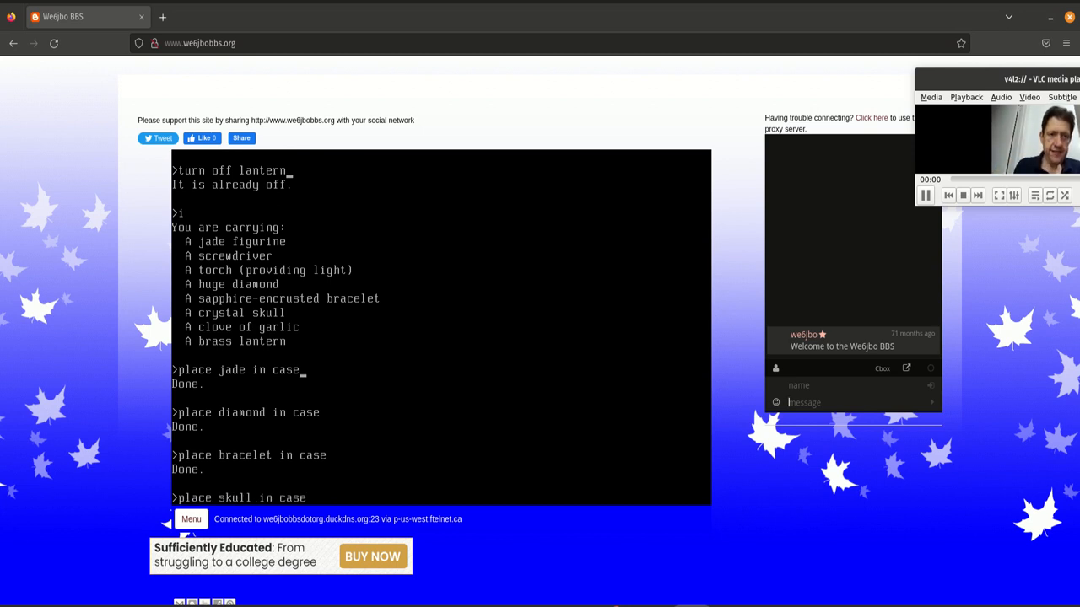
key("Return")
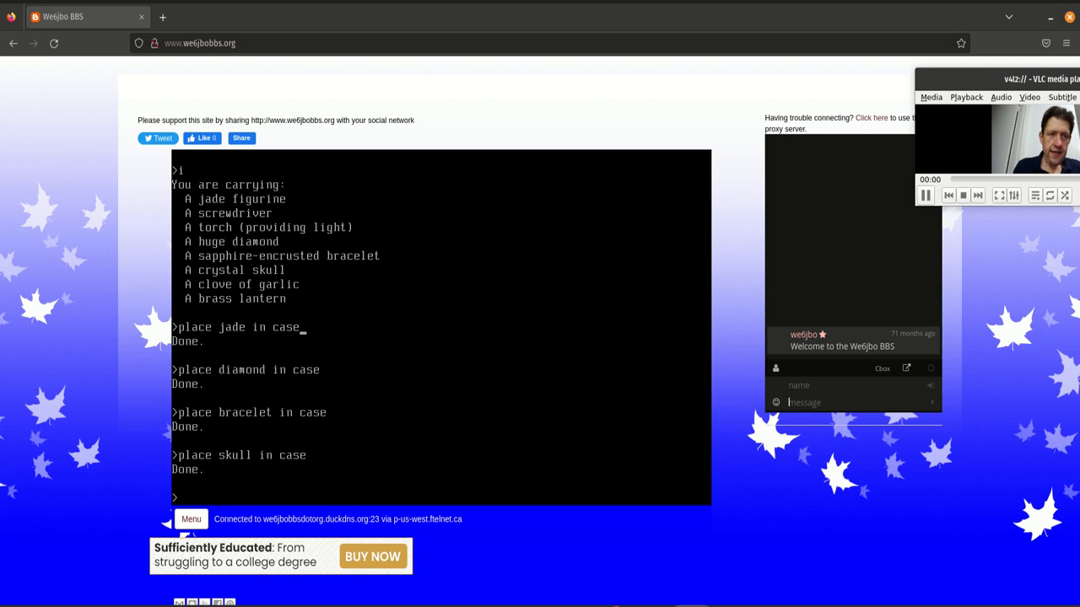
type("place torch in case")
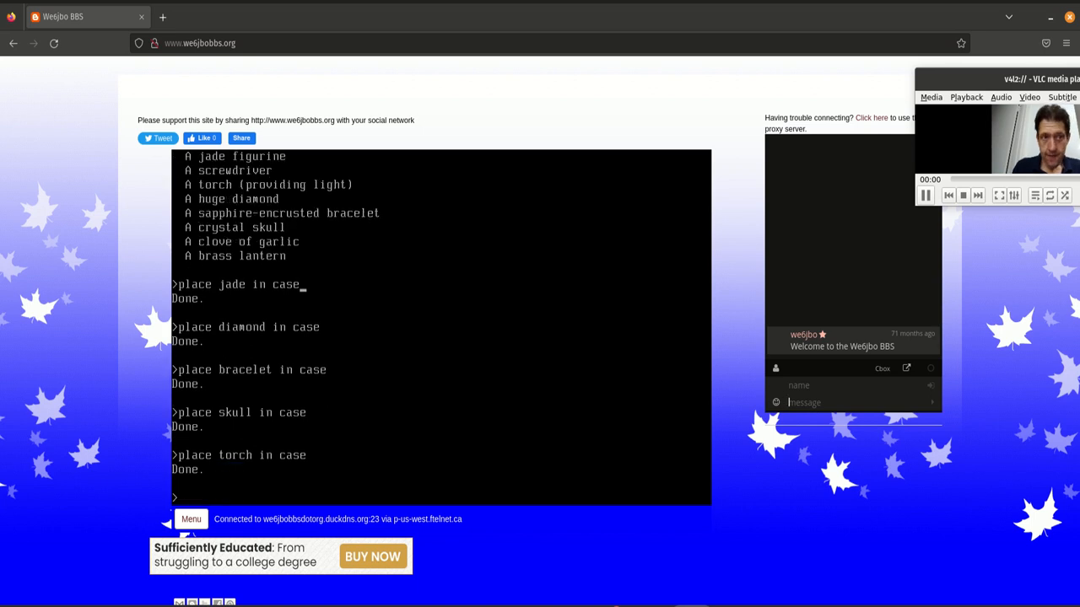
type("i")
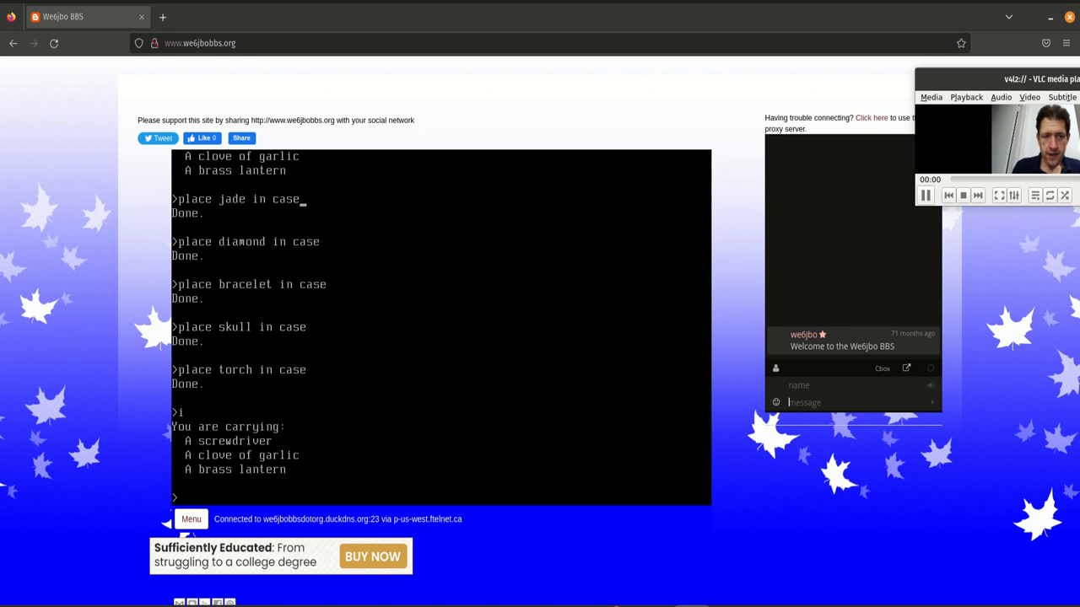
type("d")
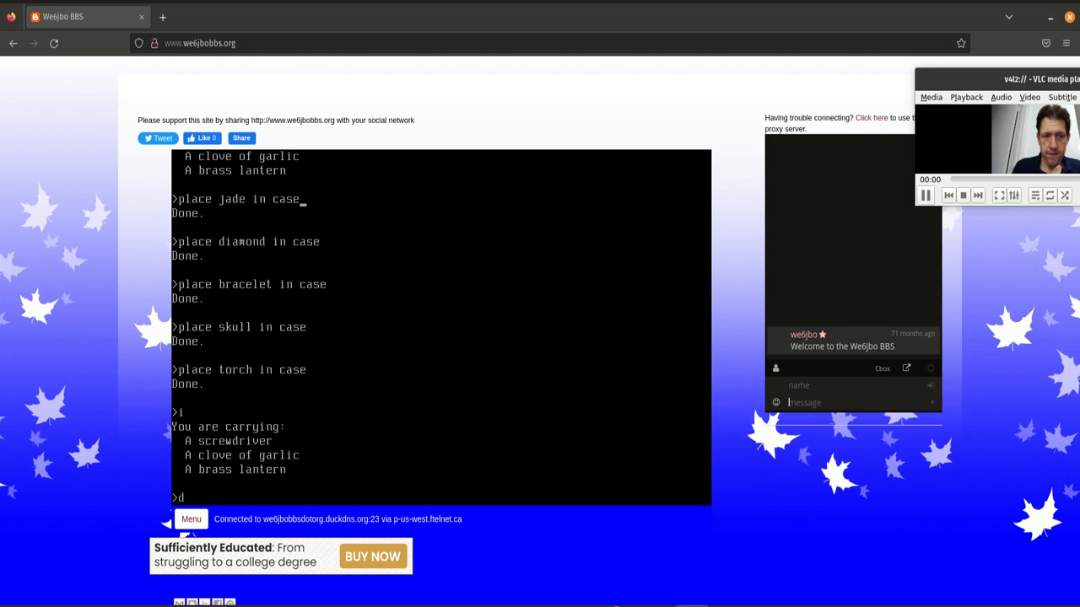
Light the lantern, descend to the Cellar, go east and north to the North-South Passage, and look
type("rop")
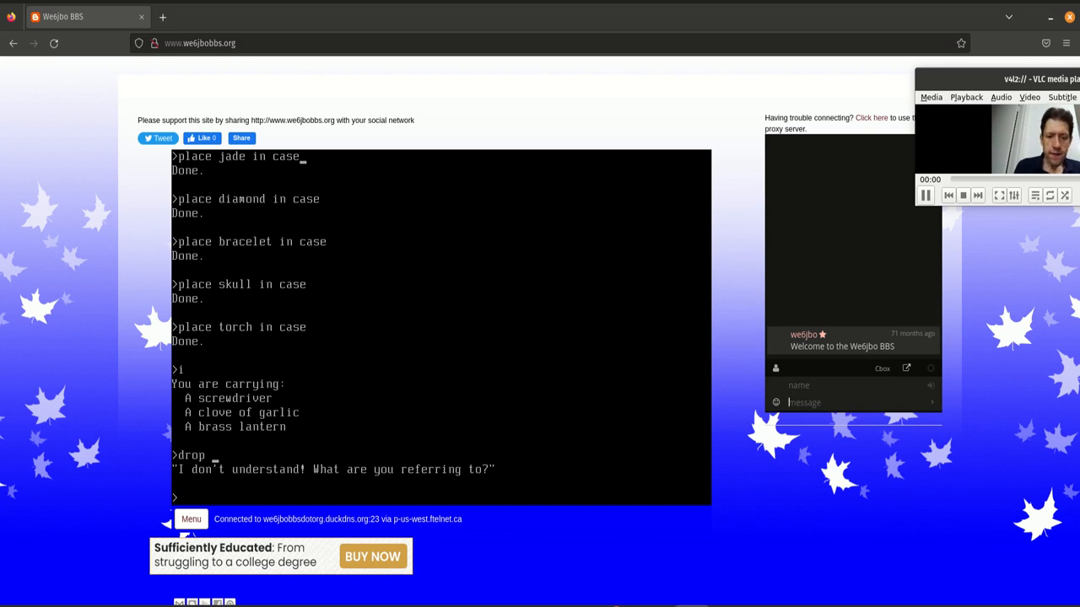
type("open trap door")
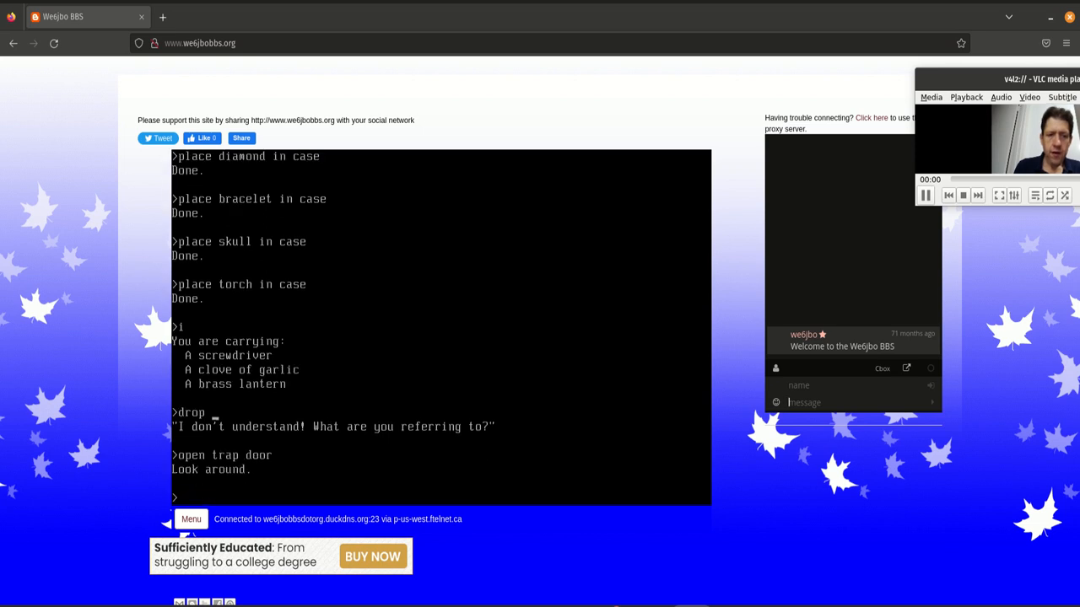
type("turn on lantern")
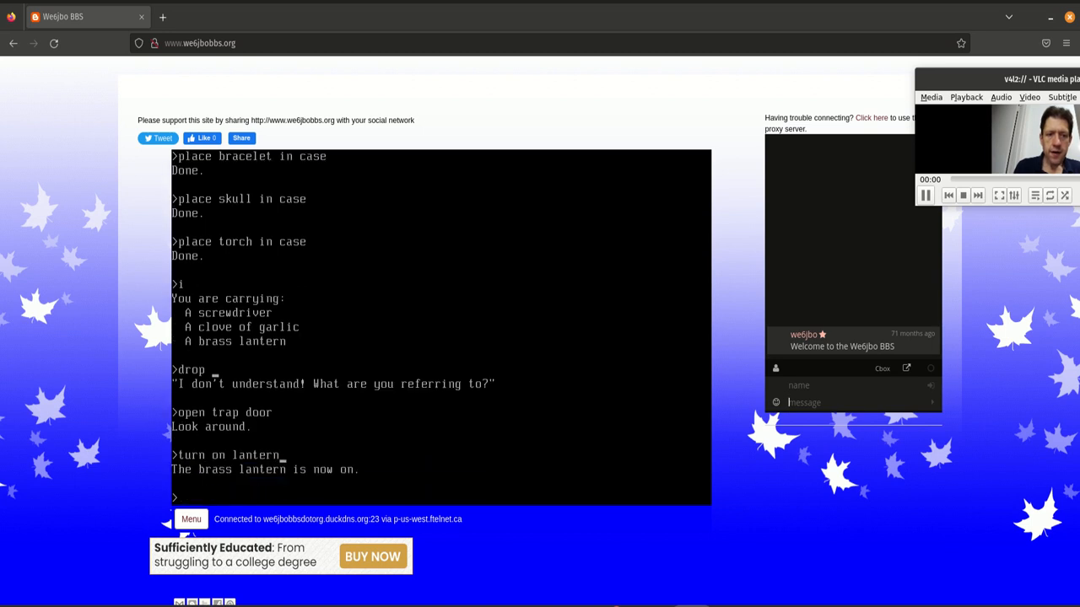
type("d")
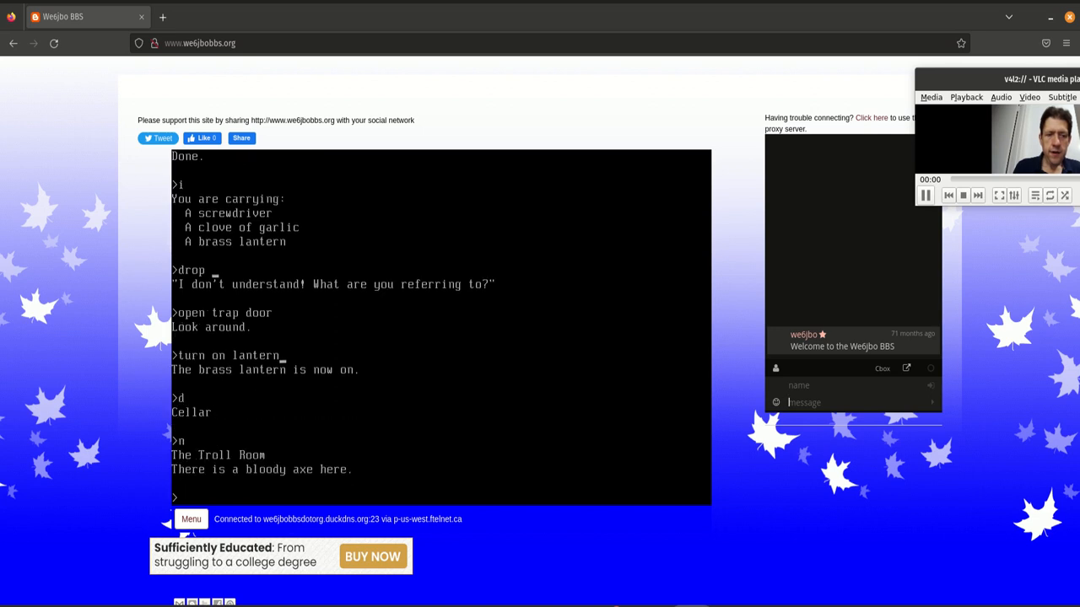
type("e")
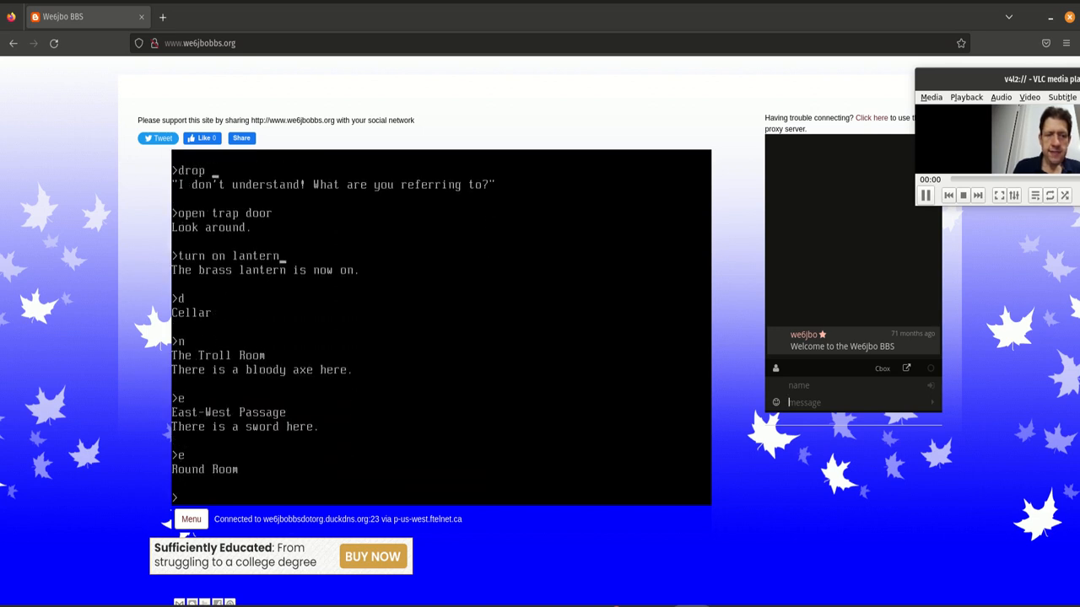
type("n")
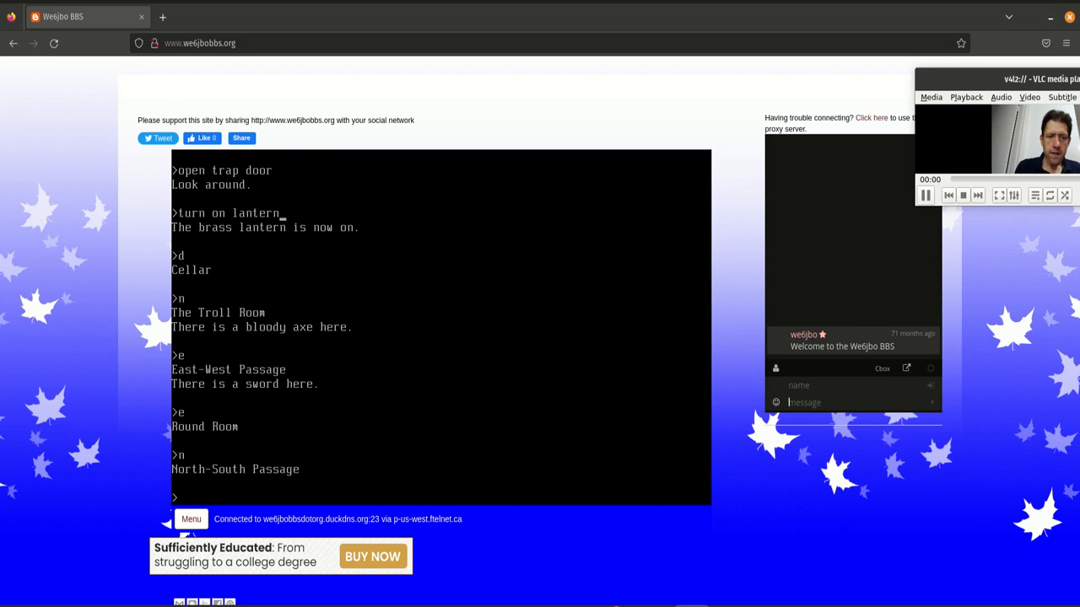
type("l")
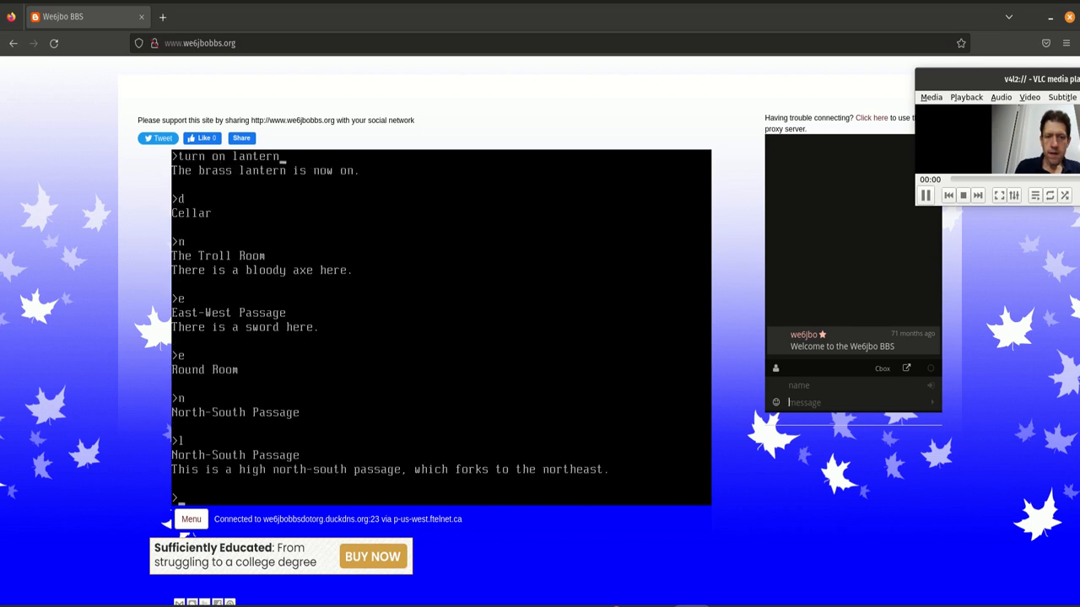
Visit Deep Canyon and the Loud Room with its platinum bar, then go northwest to Reservoir South
type("ne")
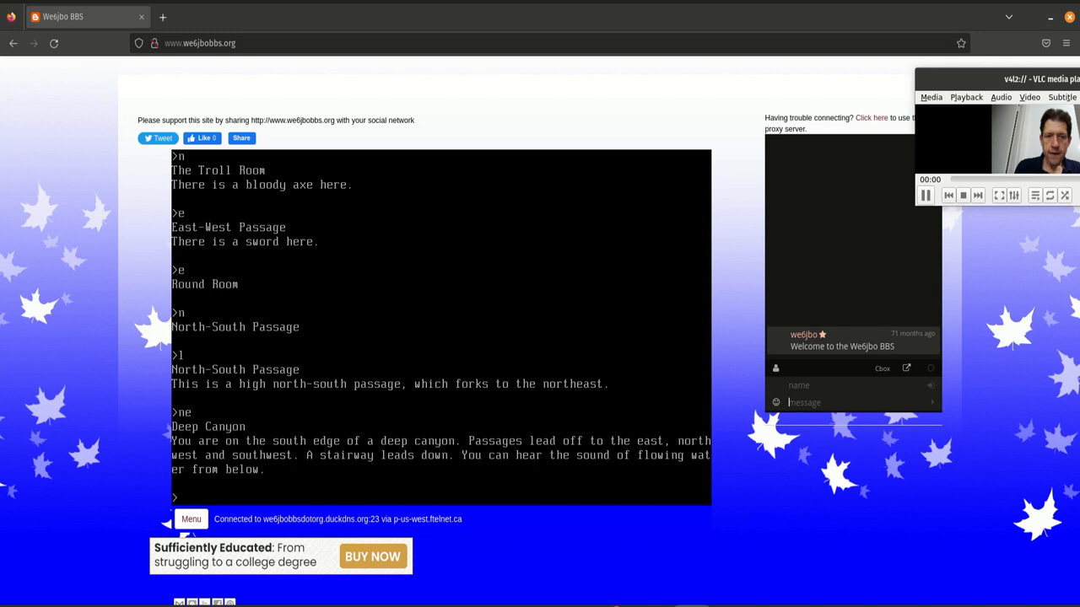
type("d")
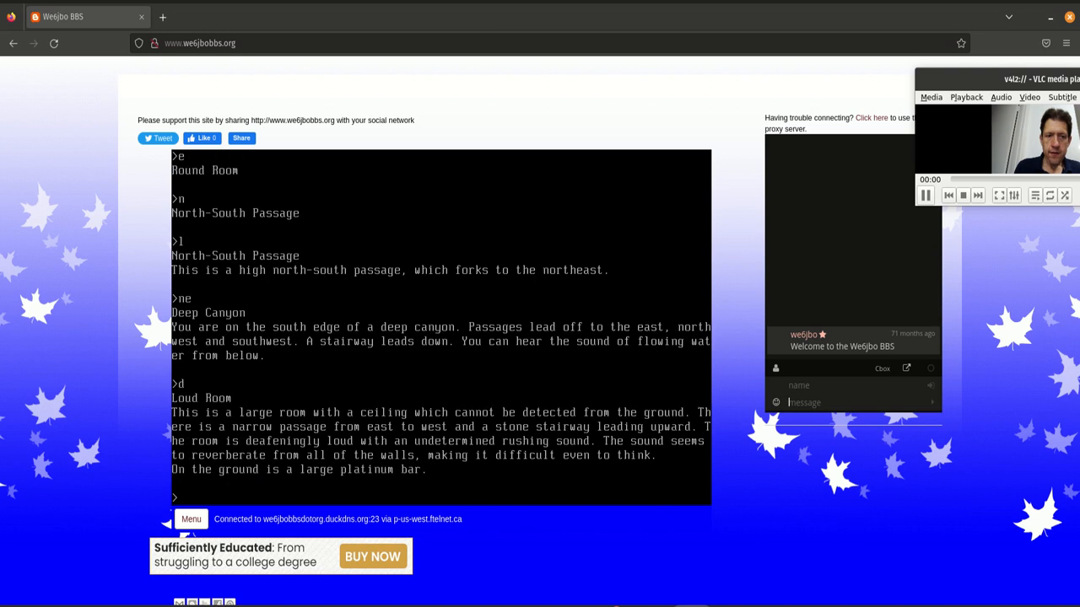
type("u")
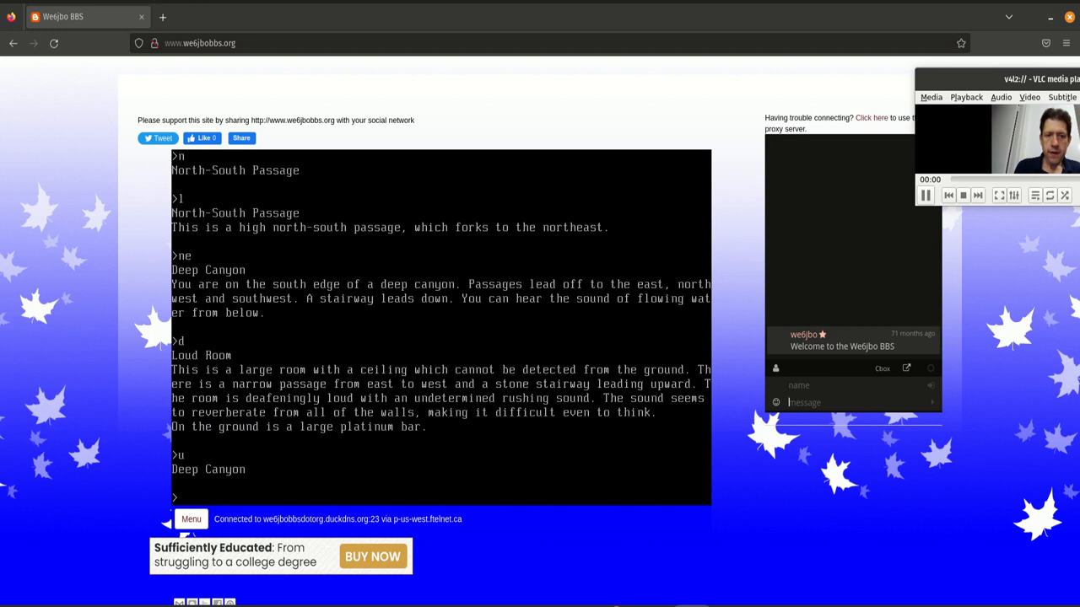
type("n")
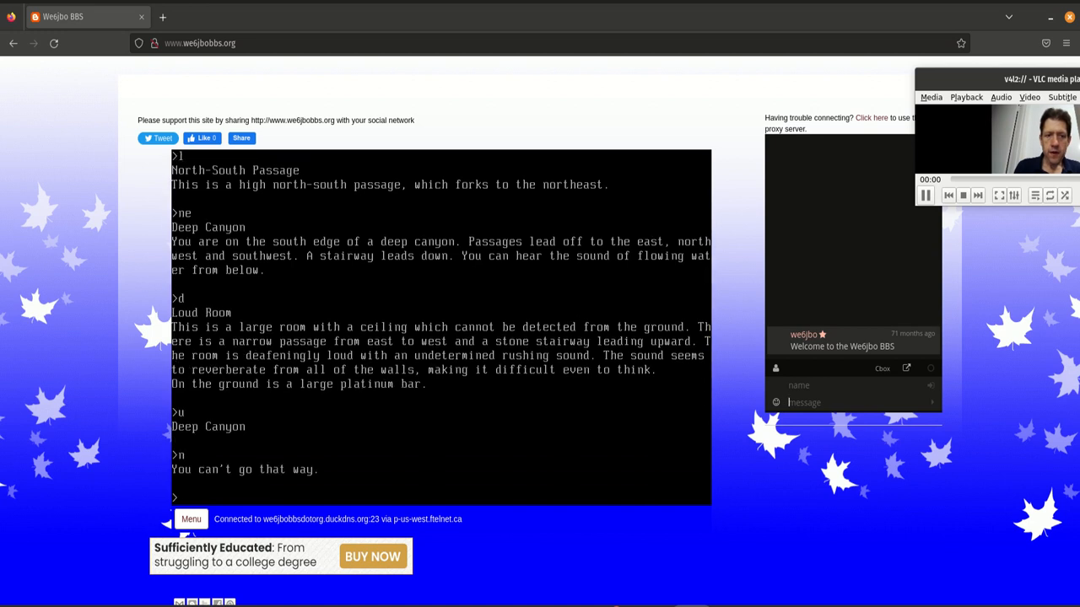
type("look")
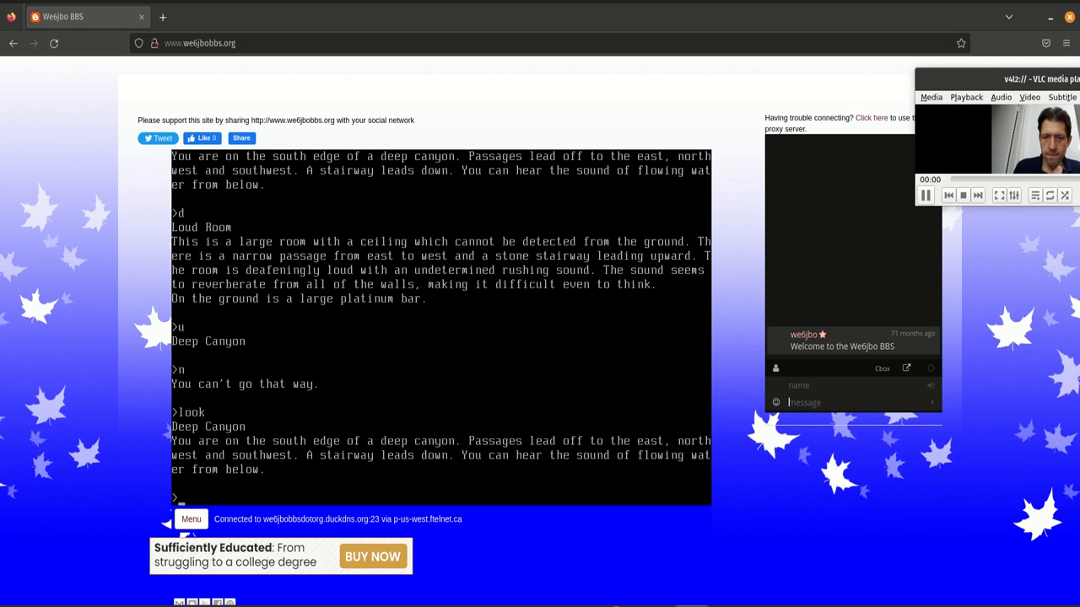
type("nw")
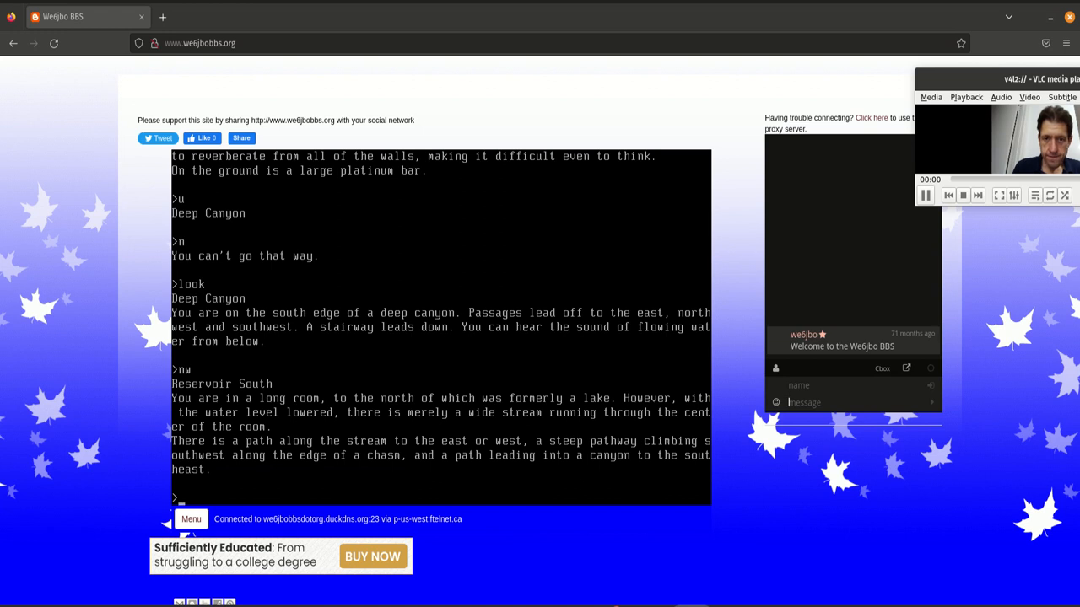
Head north and take the jewel trunk, air pump and crystal trident
type("n")
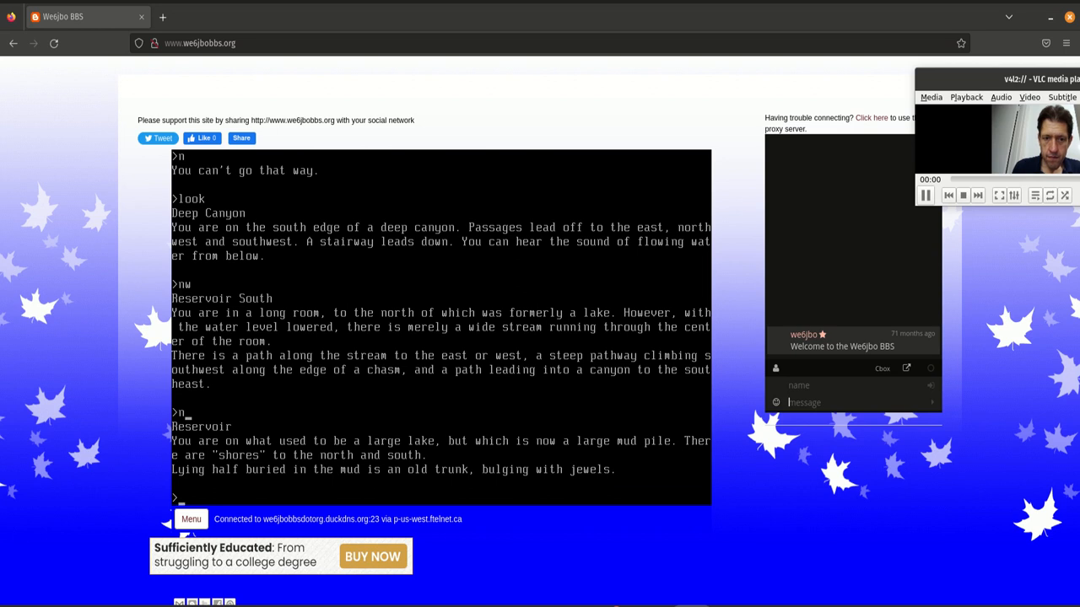
type("take all")
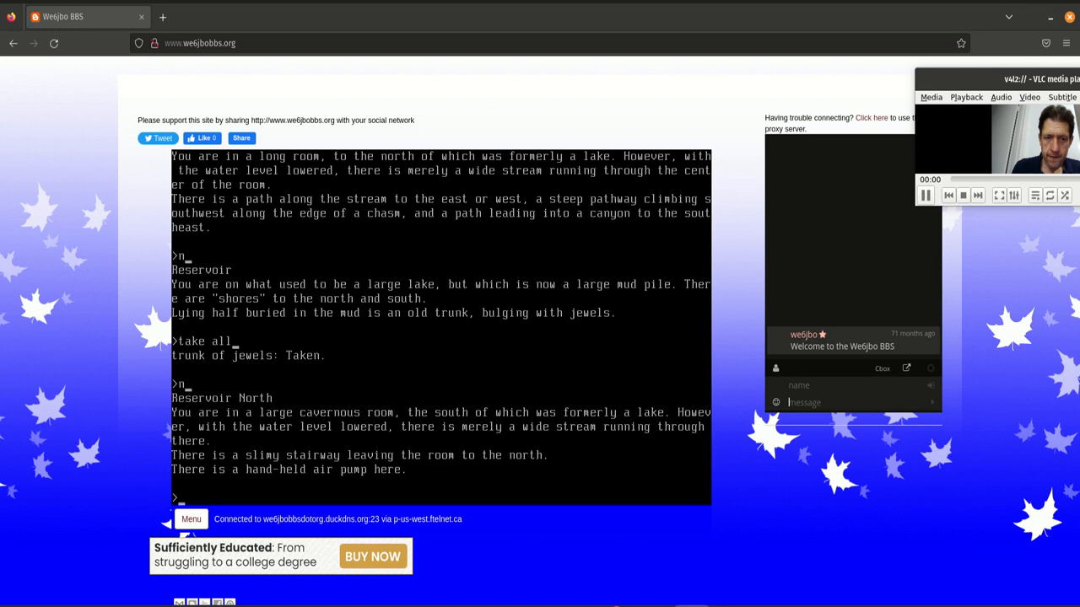
type("take all")
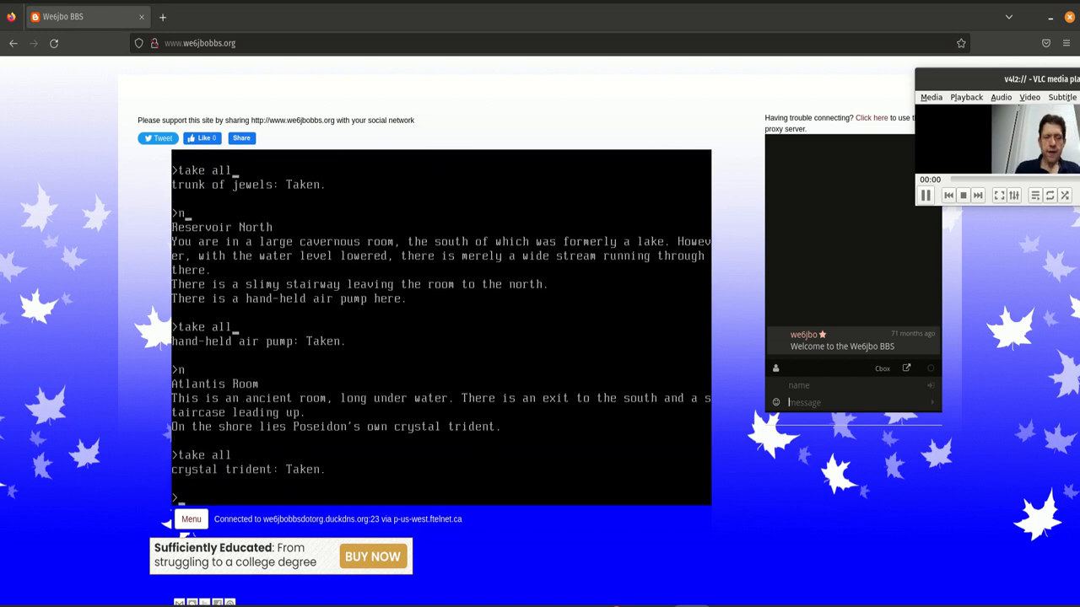
Walk back south and east, looking around, to reach Dam Base beside the folded plastic
type("s")
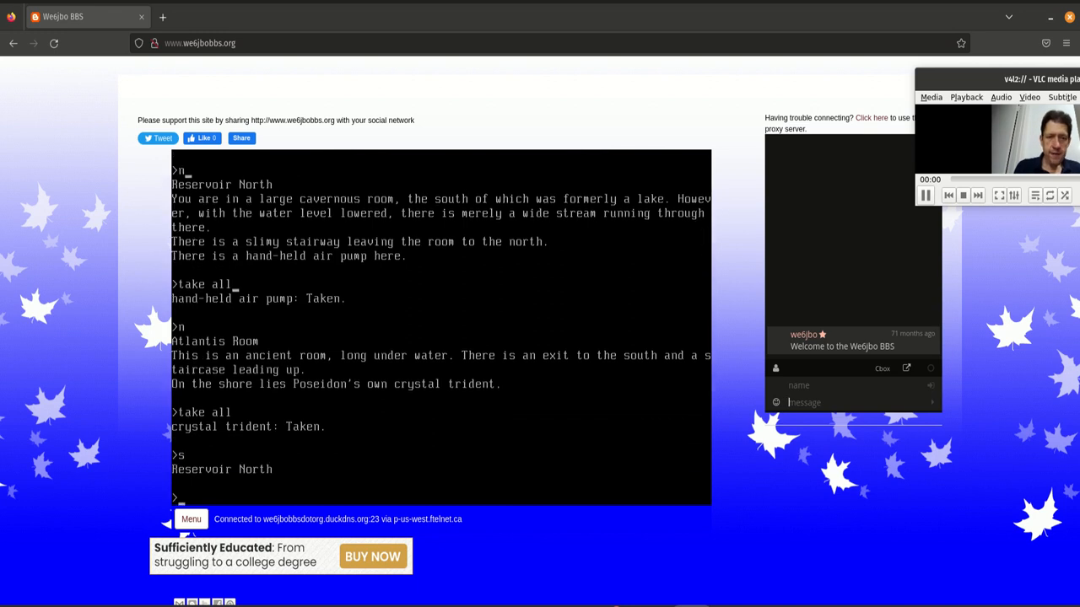
type("s")
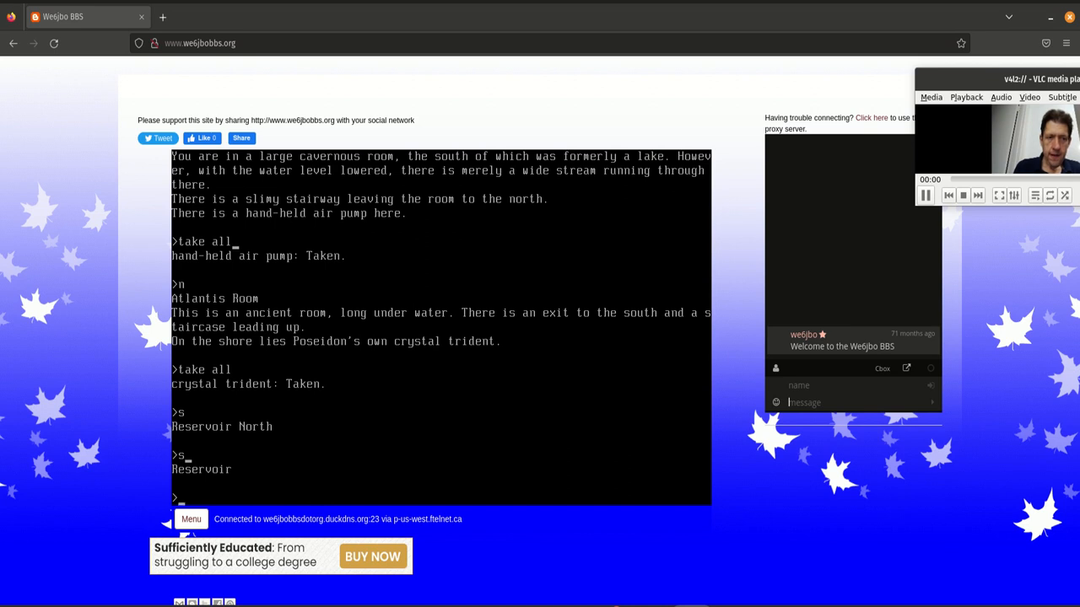
type("u")
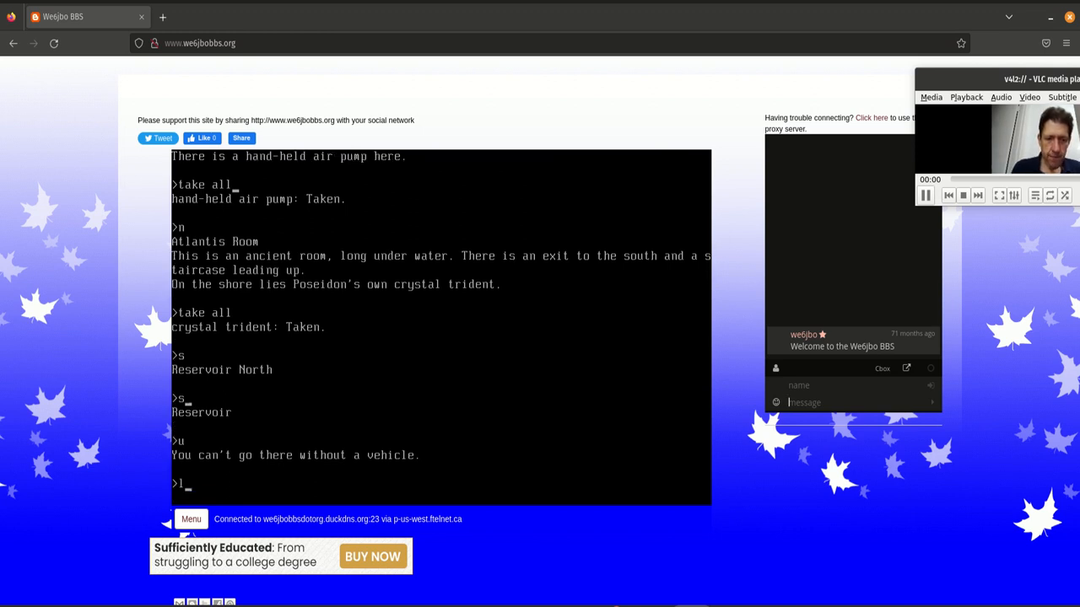
key("Return")
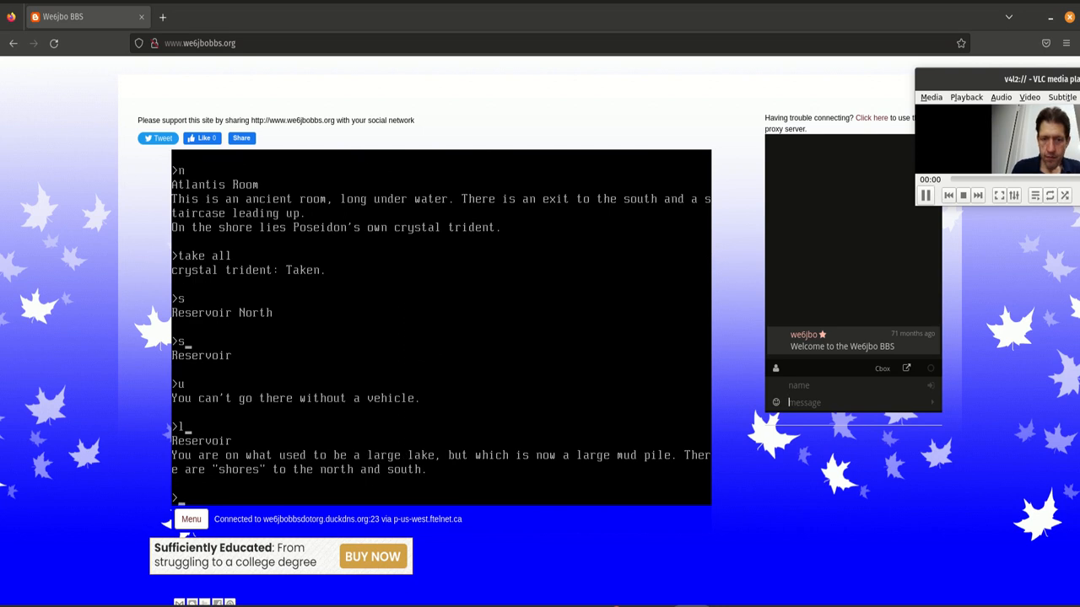
type("s")
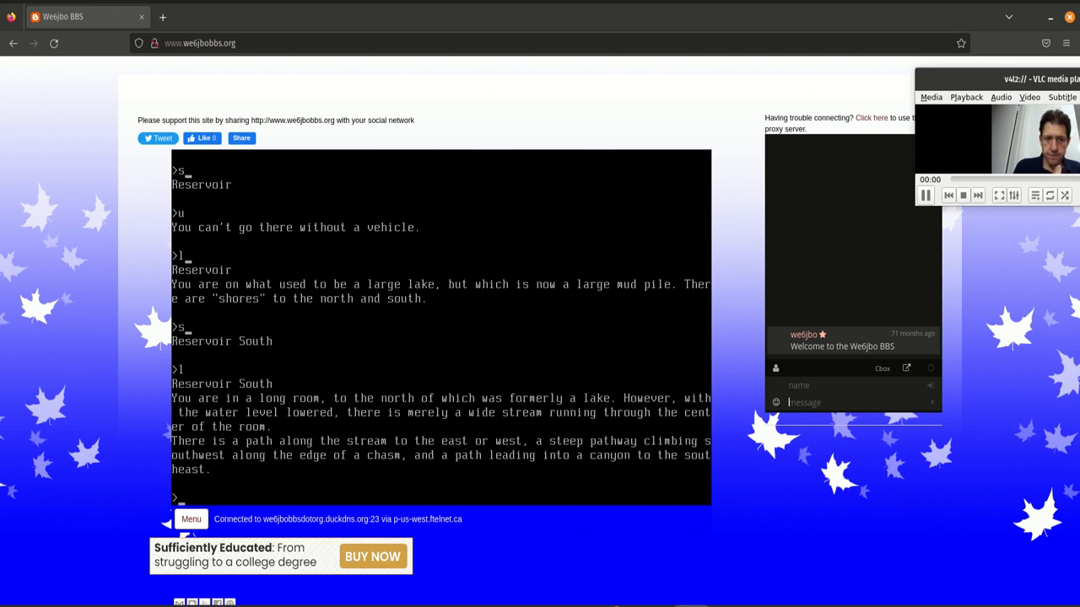
type("e")
type("l")
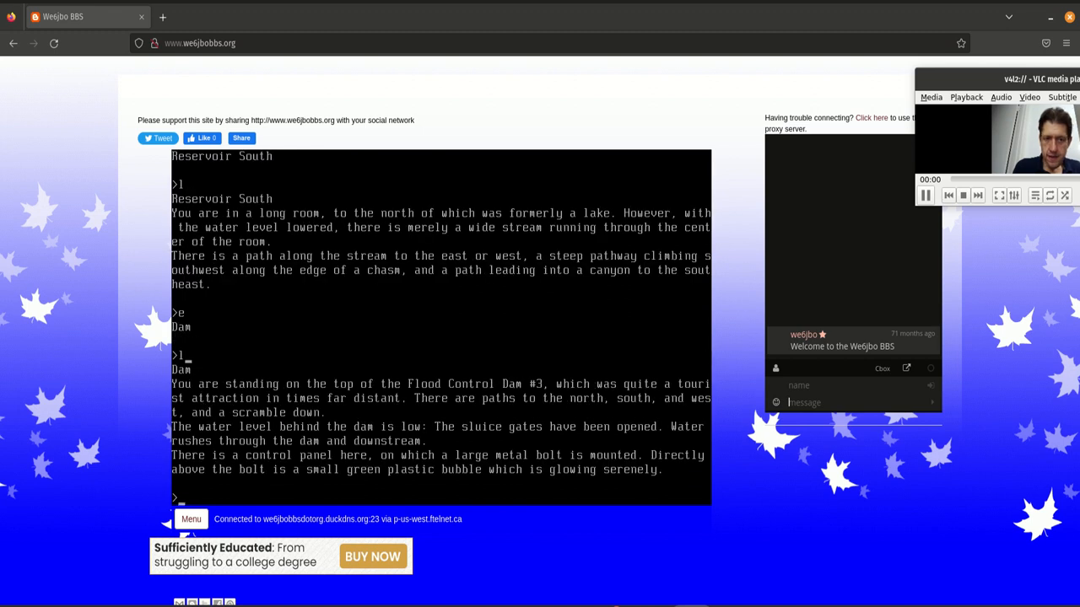
type("e")
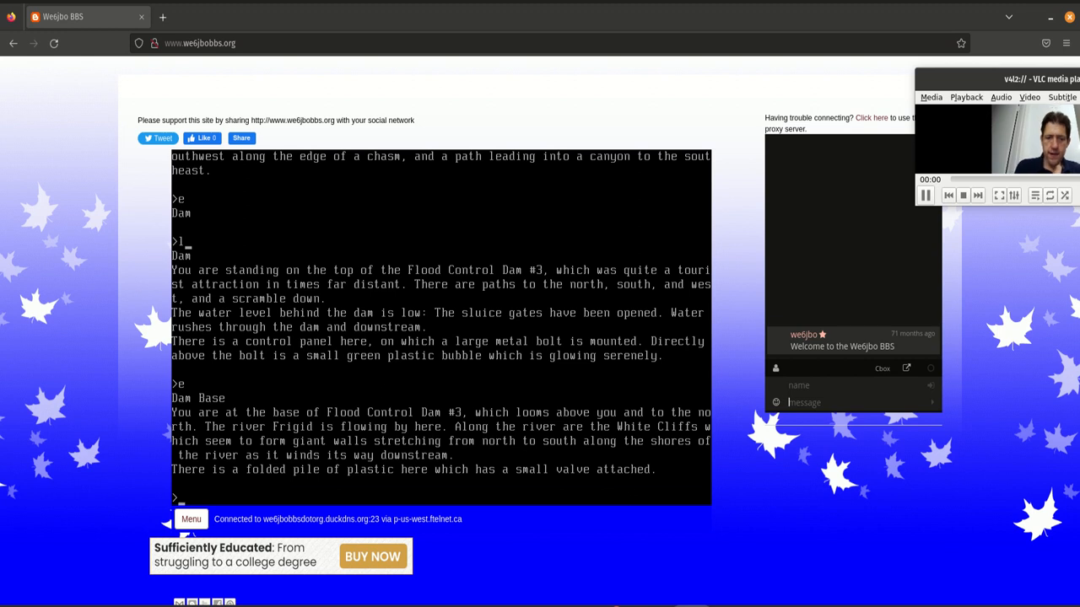
Inflate the folded plastic into a boat with the air pump
type("p")
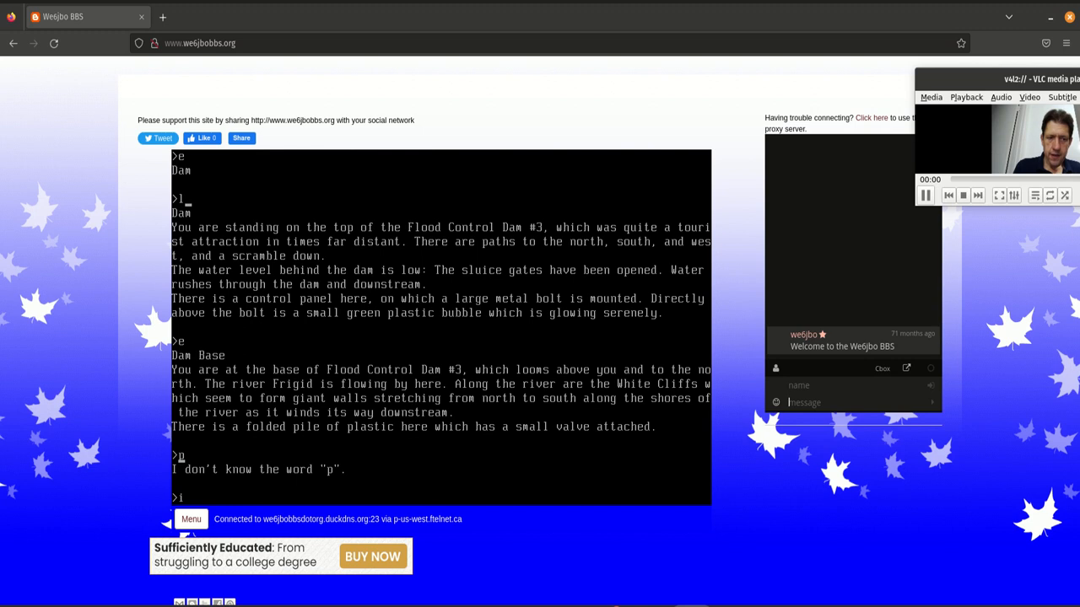
type("inflate p")
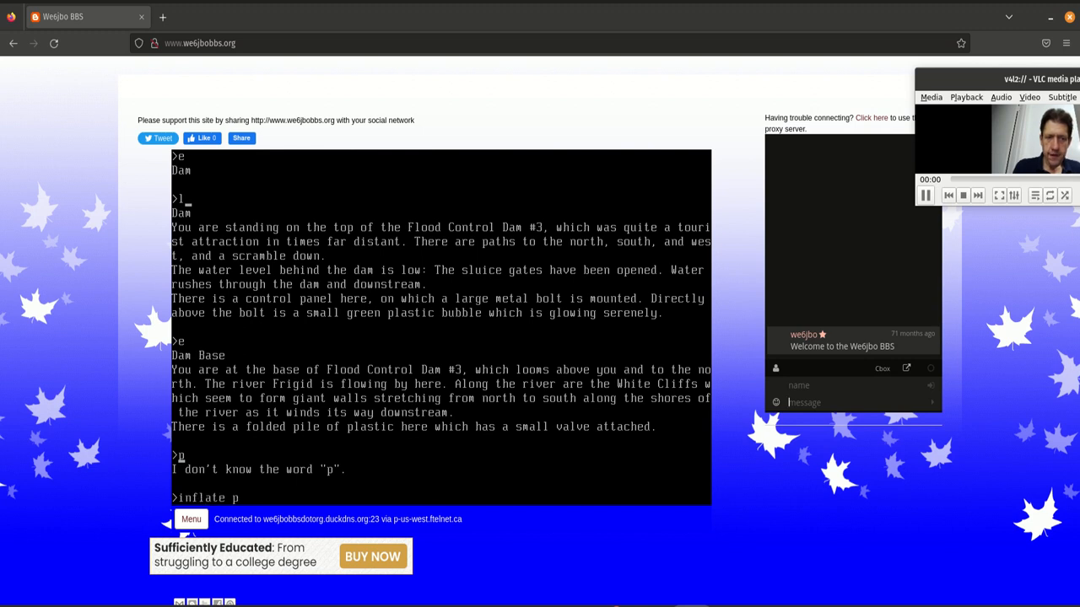
type("astic")
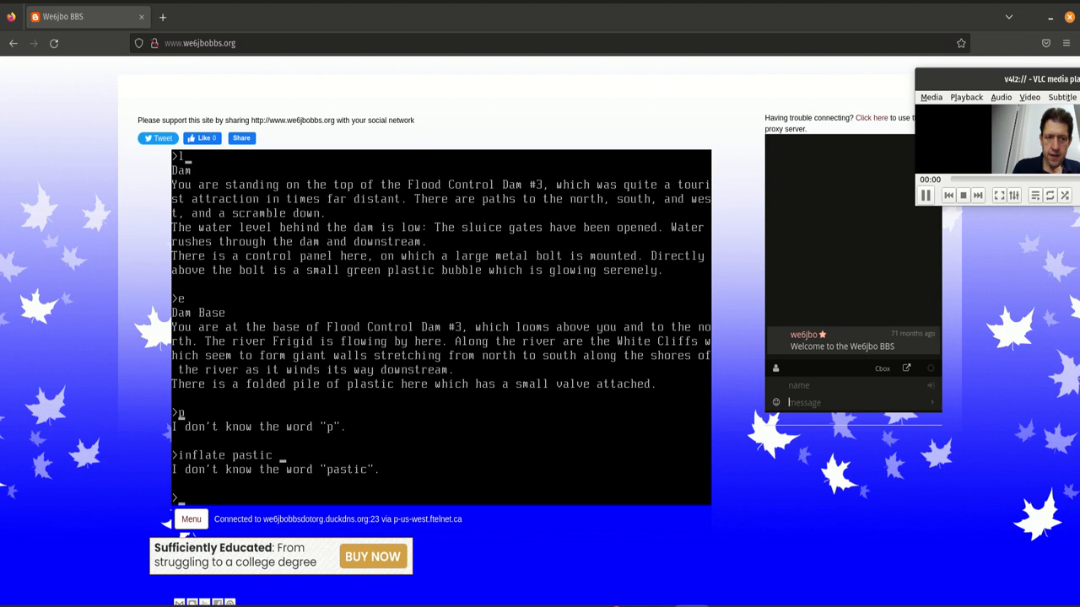
type("inflate plastic with pum")
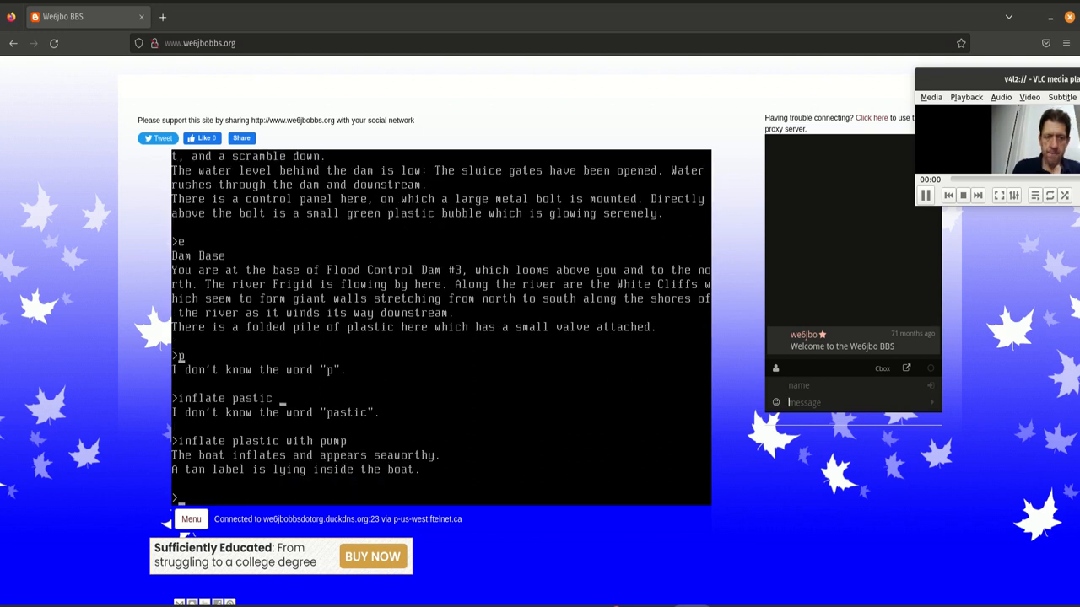
Load every carried item into the boat, get in, and look around
type("p")
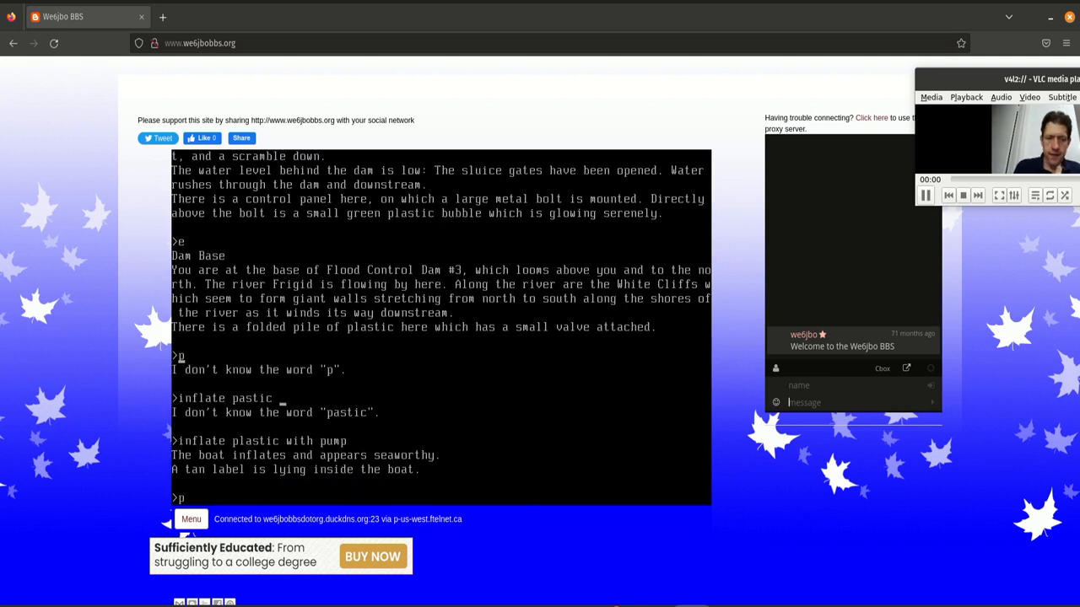
type("lace every")
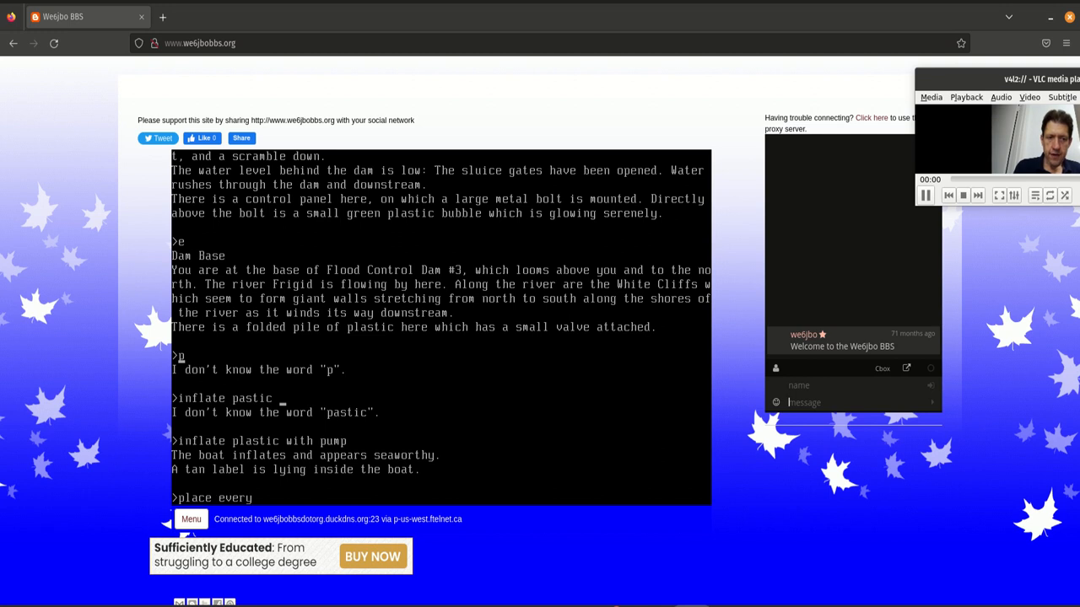
type("thing in boat")
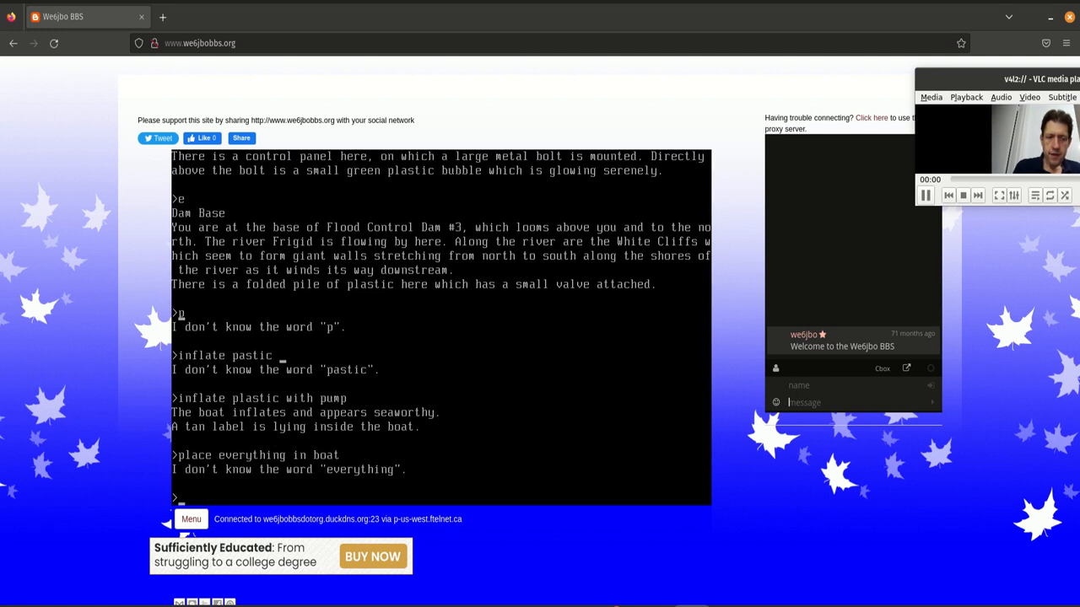
type("place all in boat")
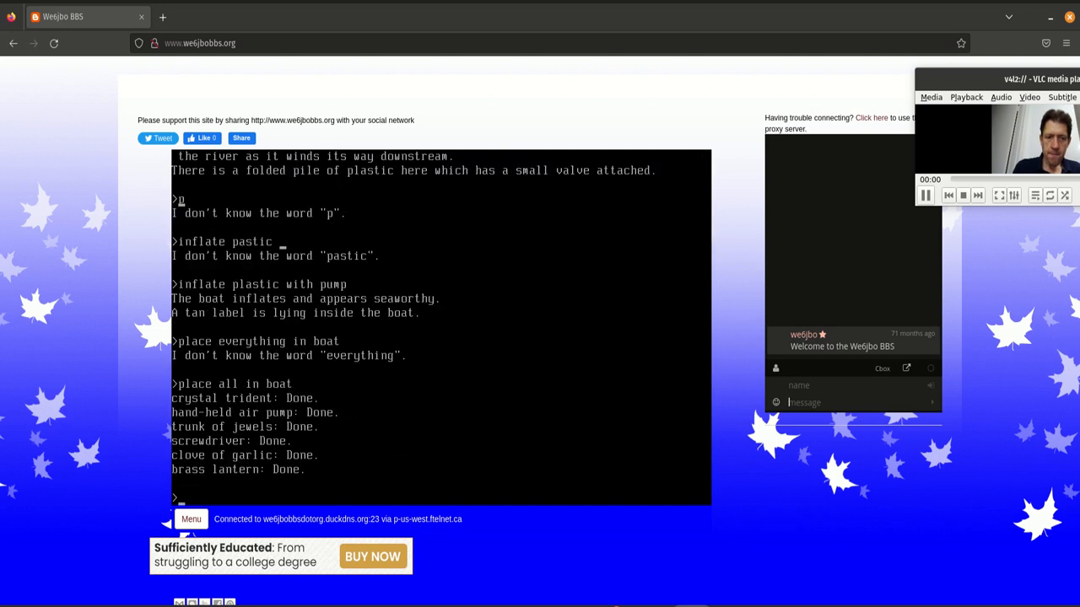
type("enter boat")
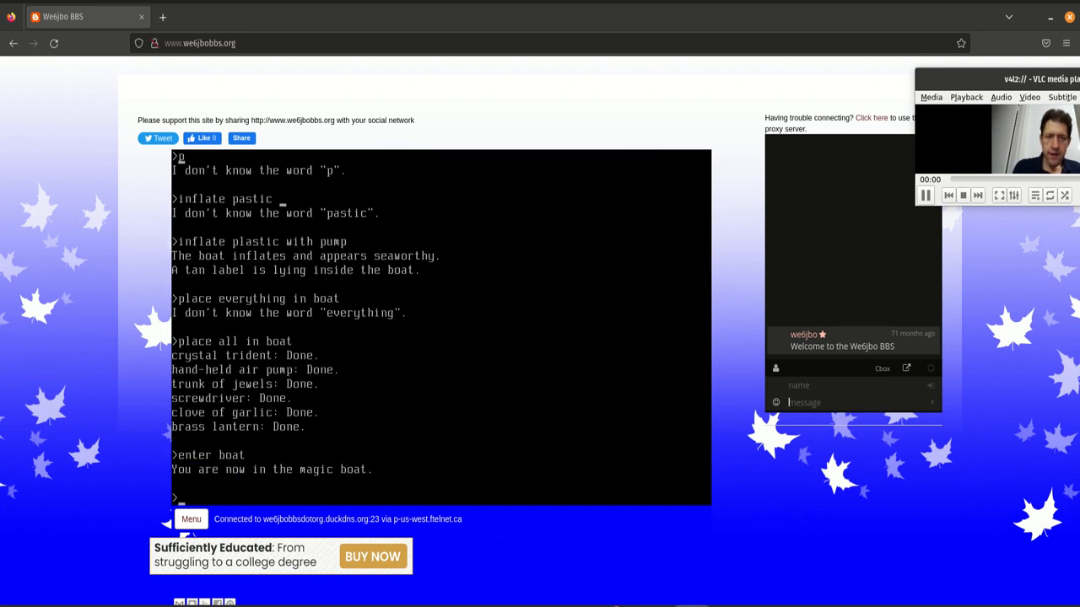
type("l")
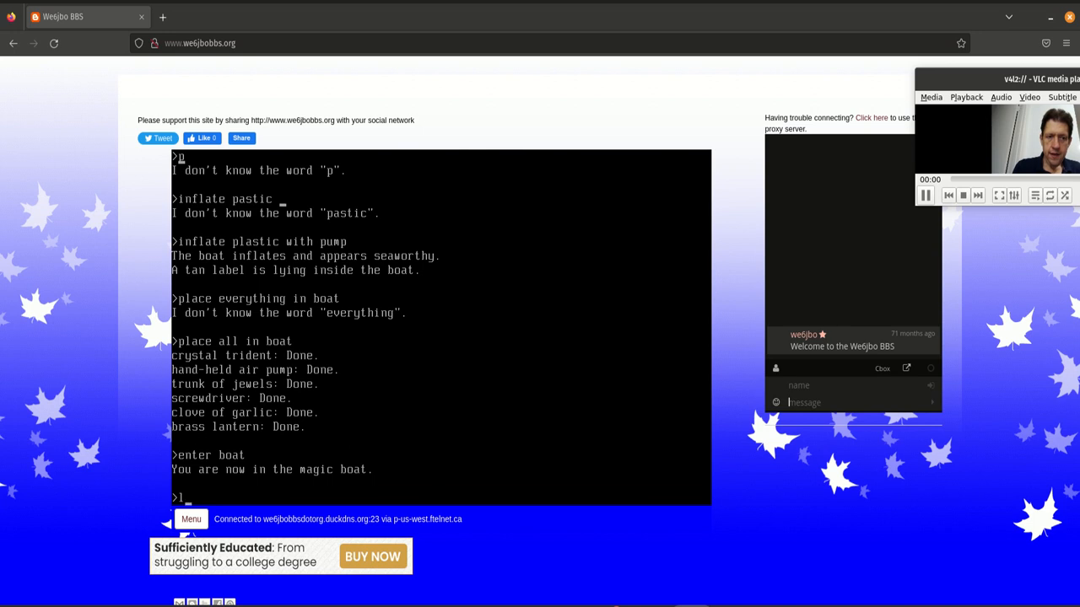
Launch the boat, wait while drifting, take the red buoy, and land east on Sandy Beach
type("aunch")
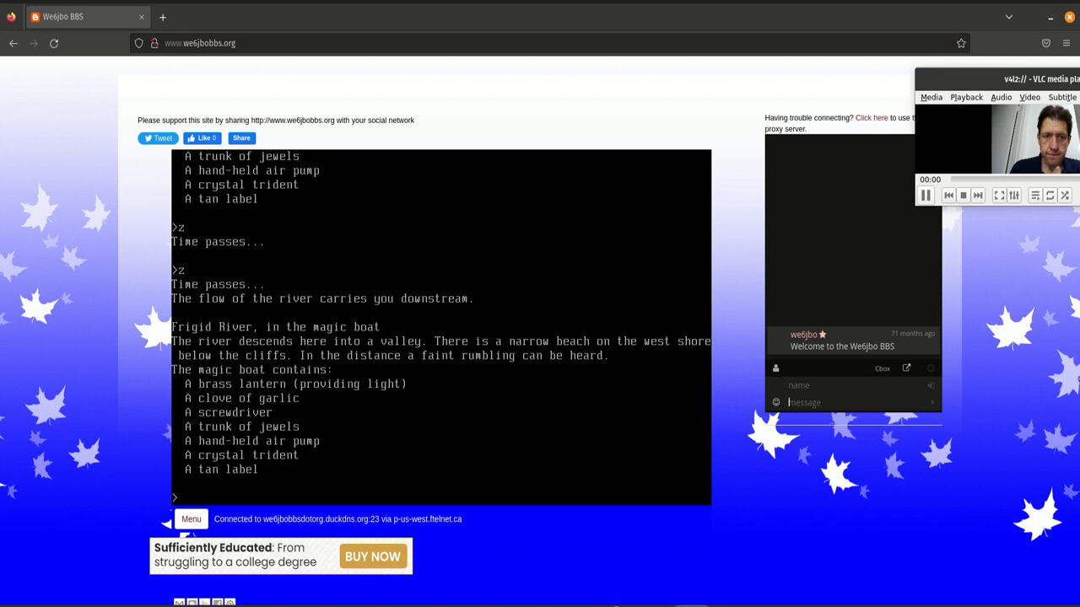
type("z")
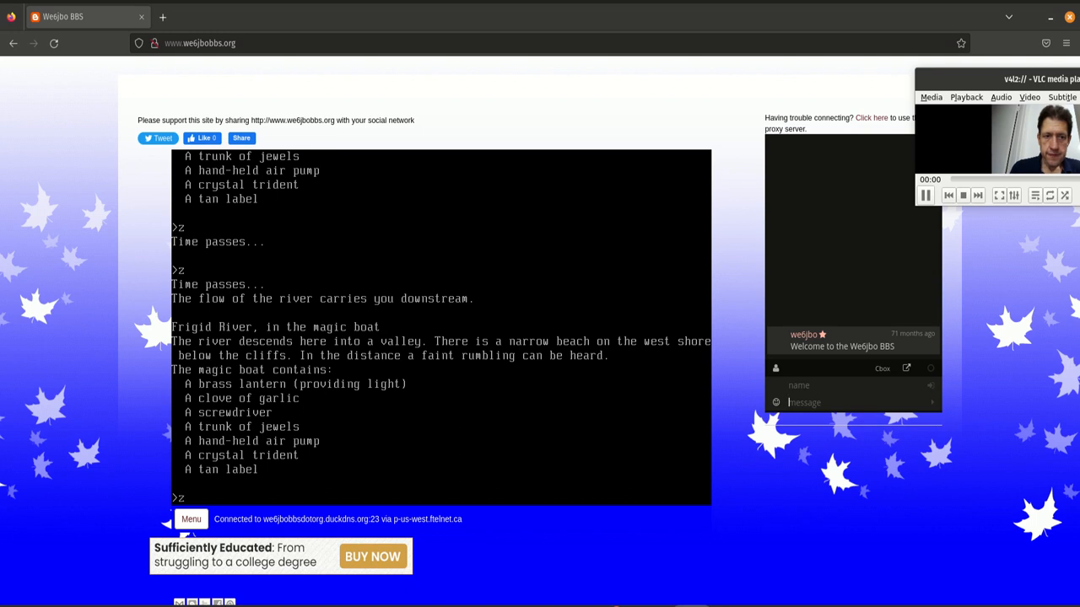
type("z")
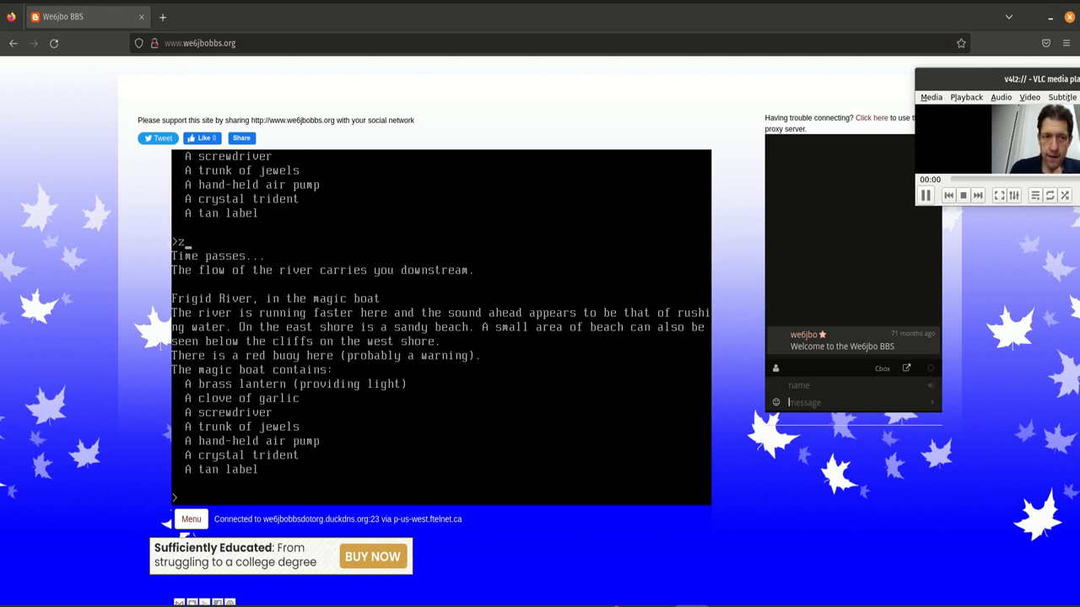
type("take")
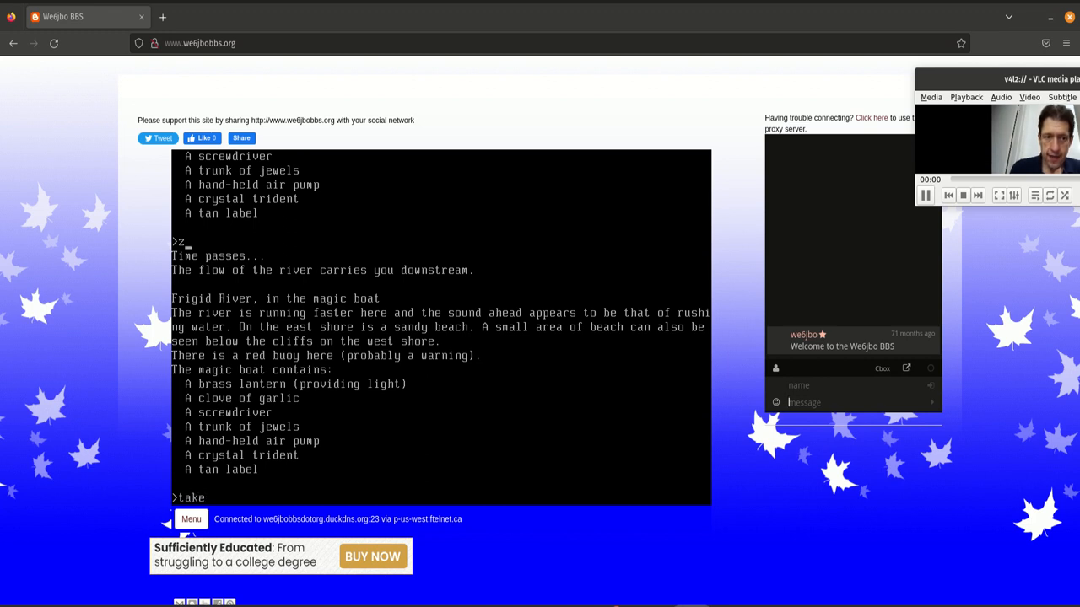
type("buoy")
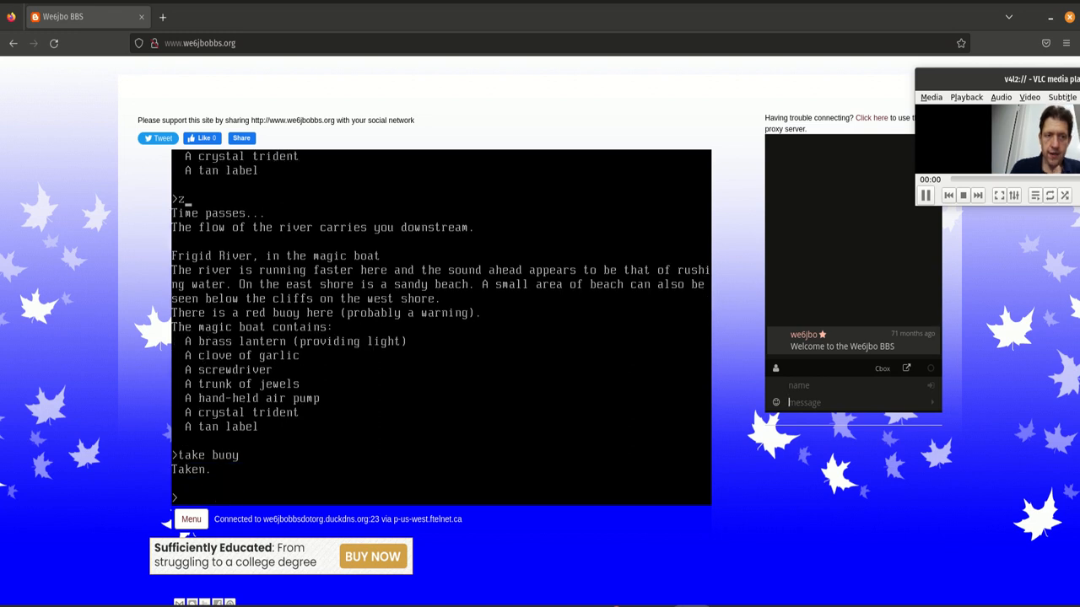
type("e")
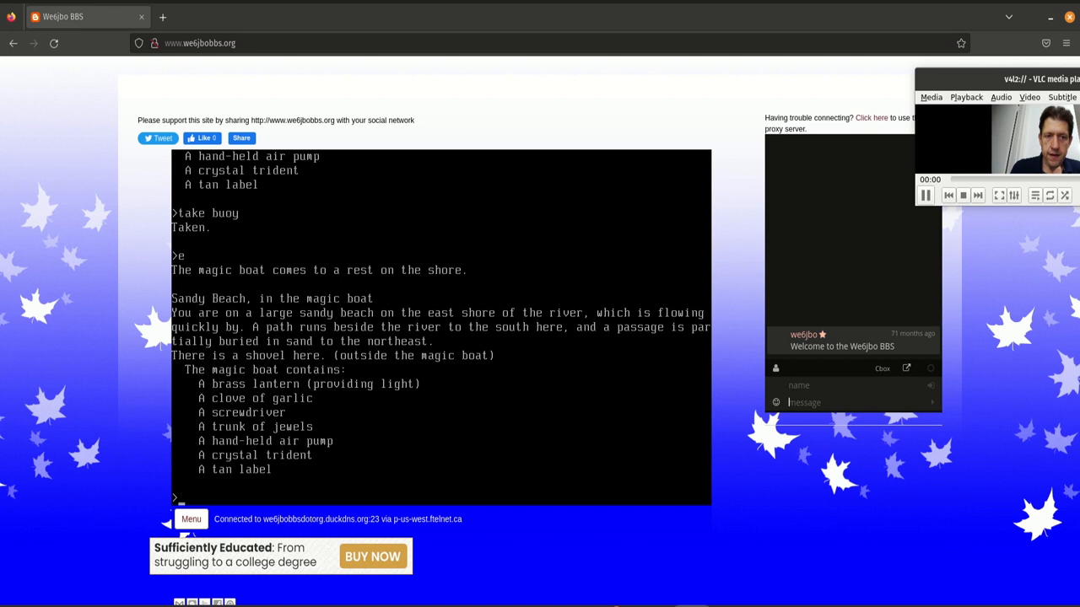
Take the shovel, get out of the boat, and take the lantern
type("take shovel")
type("ne")
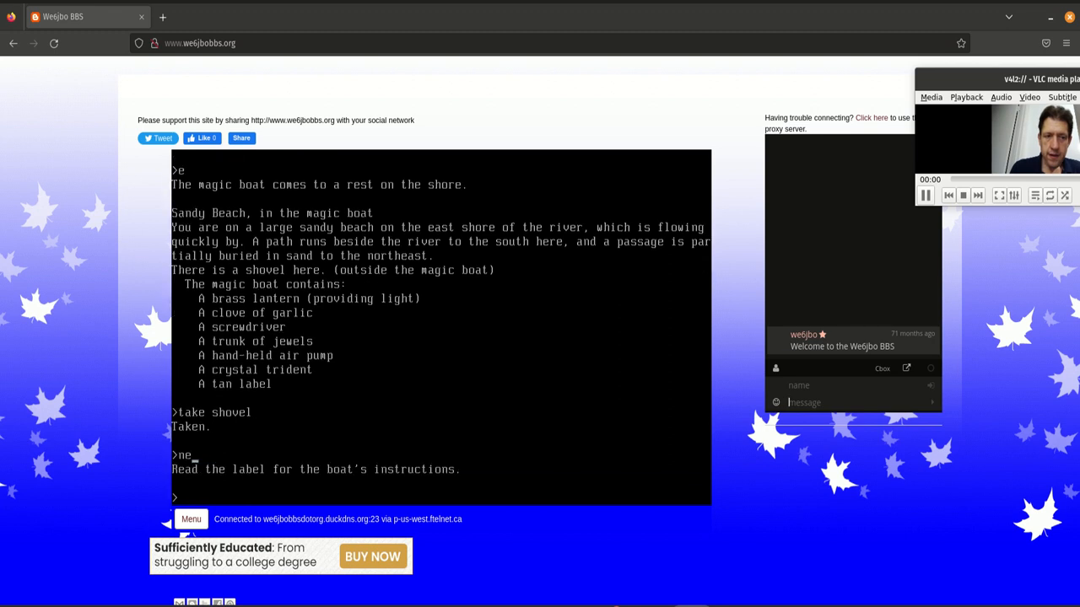
type("get out of boat")
type("ne")
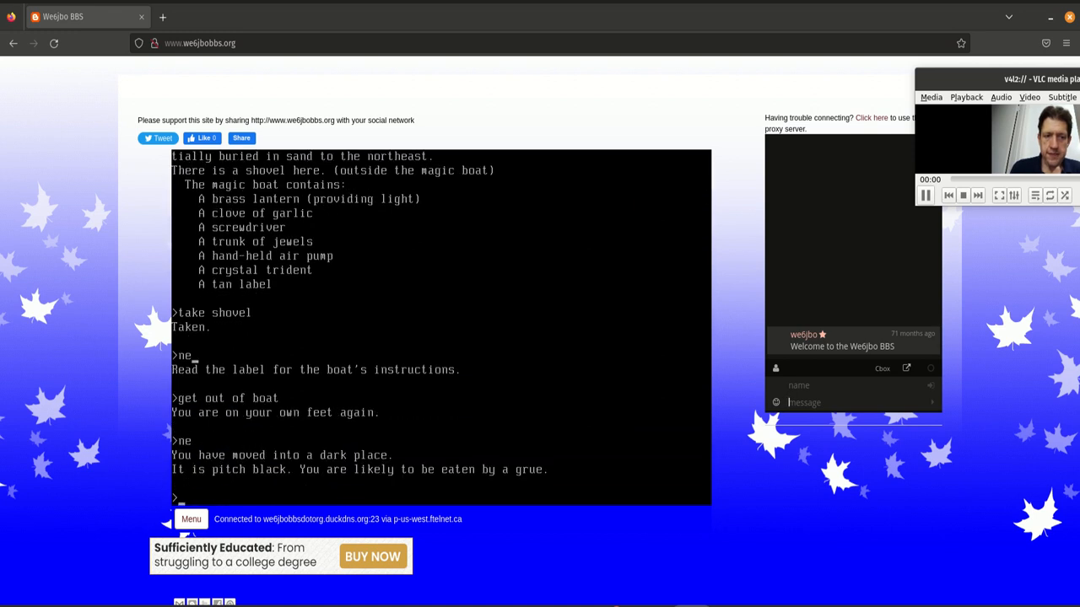
type("sw")
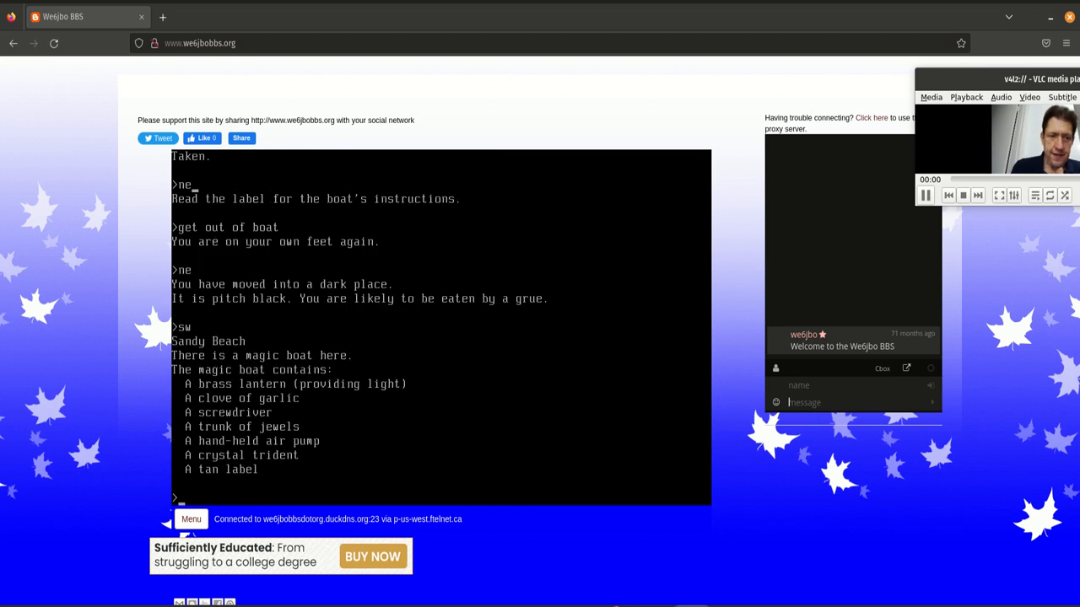
type("take lantern")
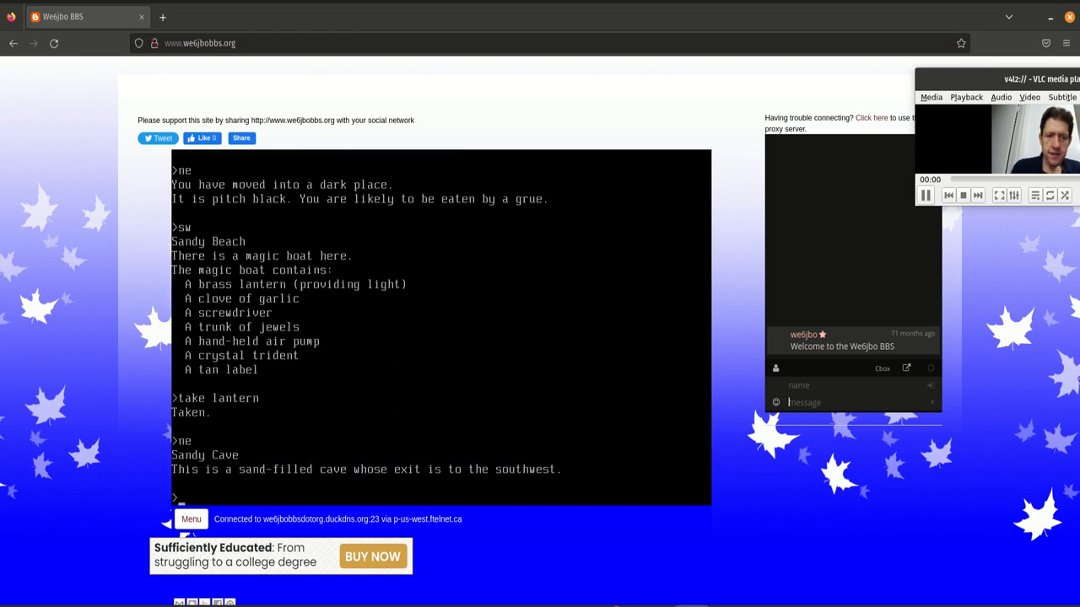
Dig repeatedly in the sand of the Sandy Cave and take the jeweled scarab
type("dig in san")
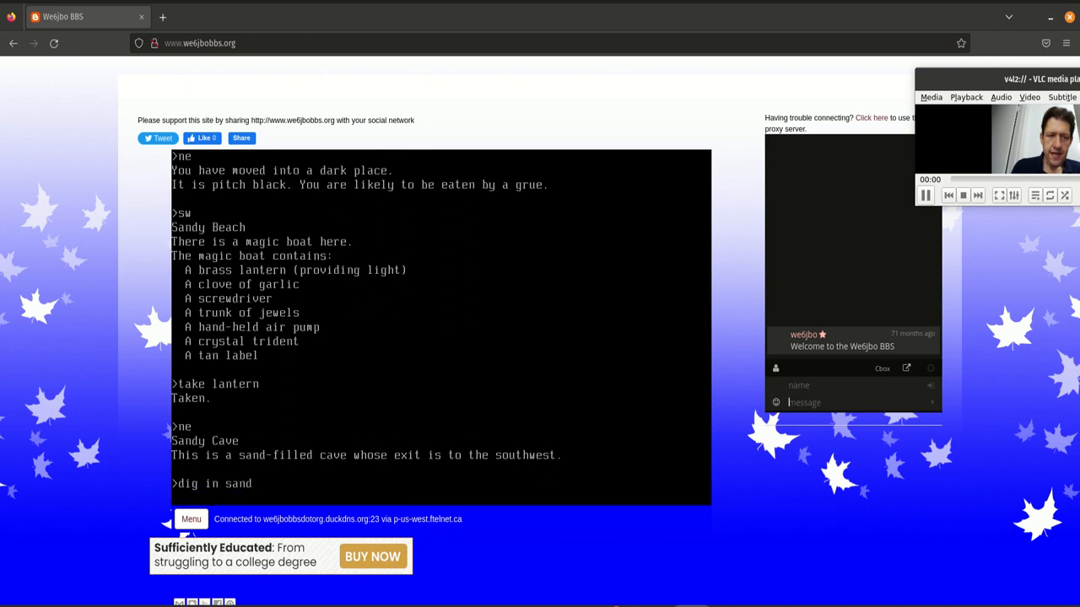
type("di")
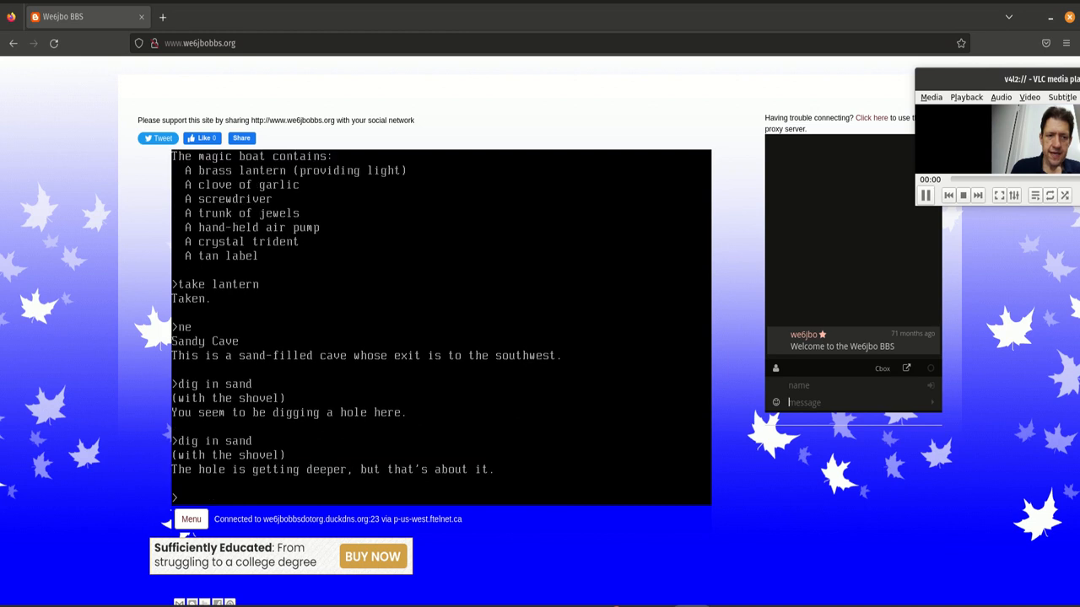
type("dig")
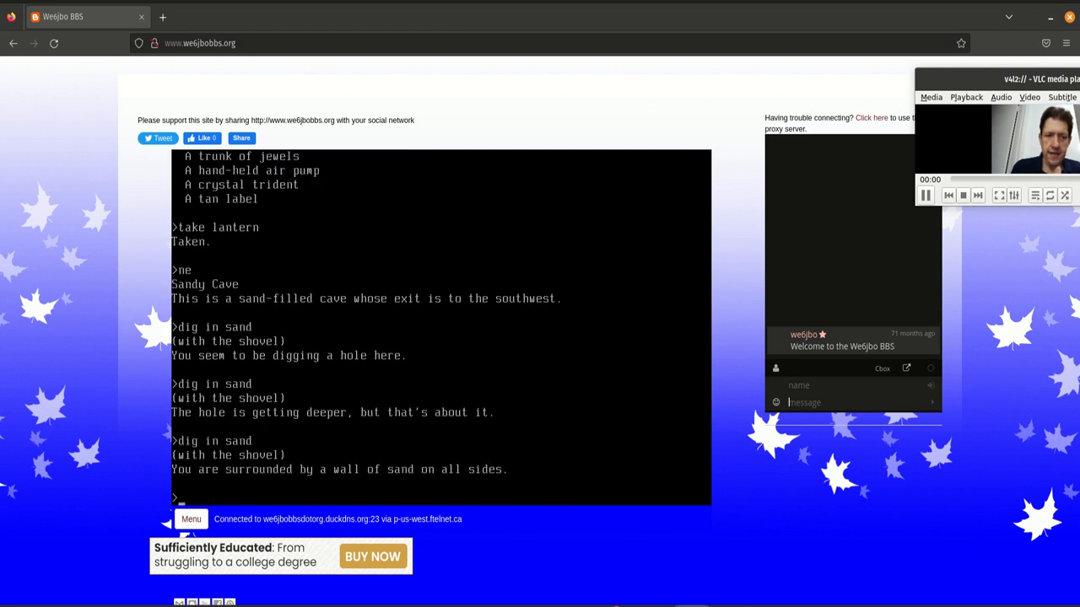
type("dig in")
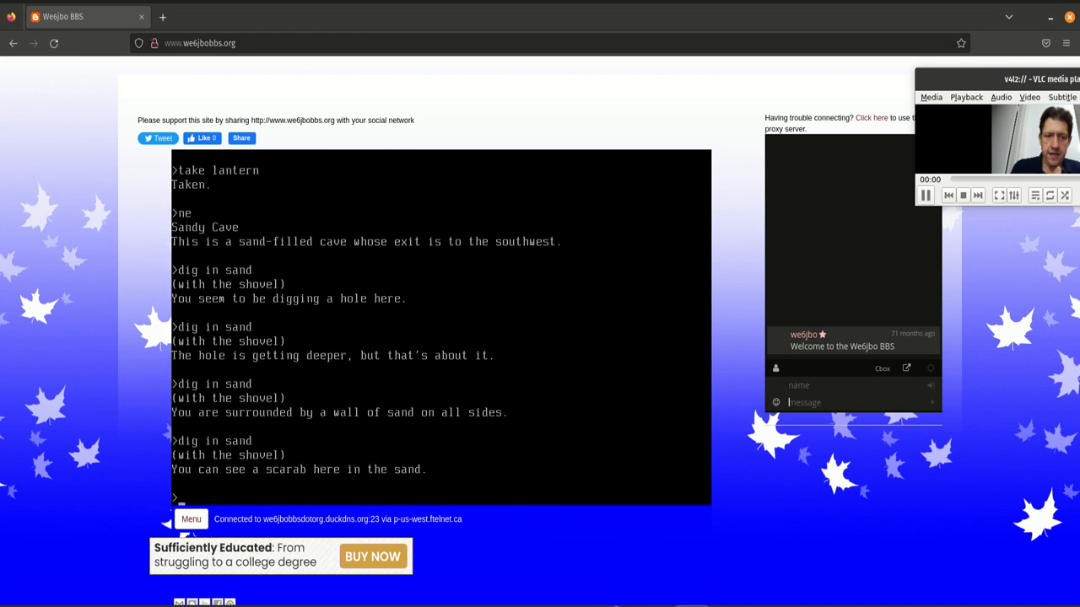
type("take scarab")
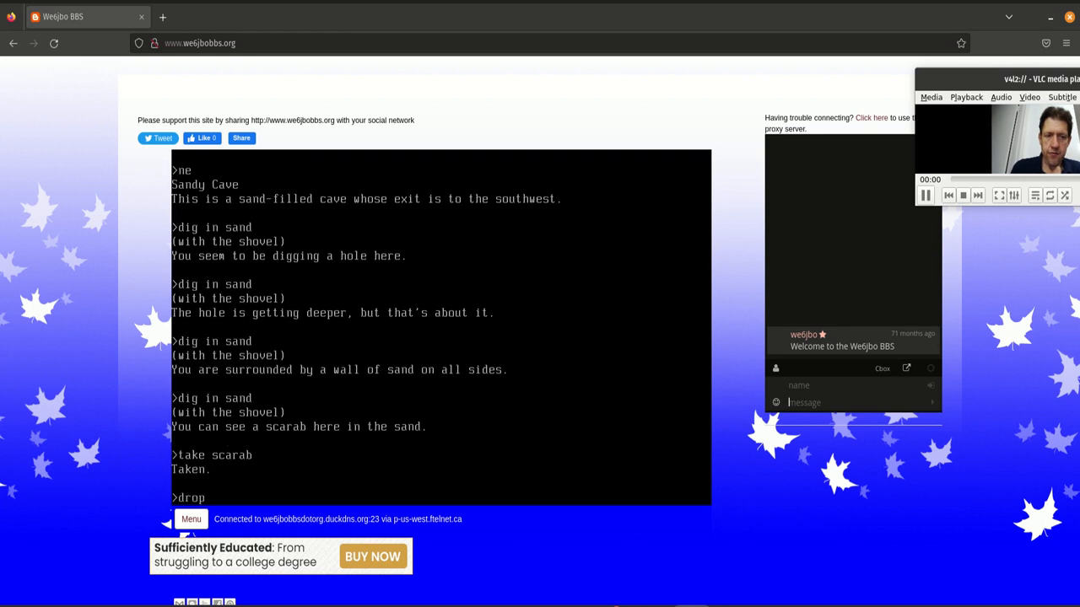
Drop the shovel, return to Sandy Beach, and take the trunk of jewels
type("shovel")
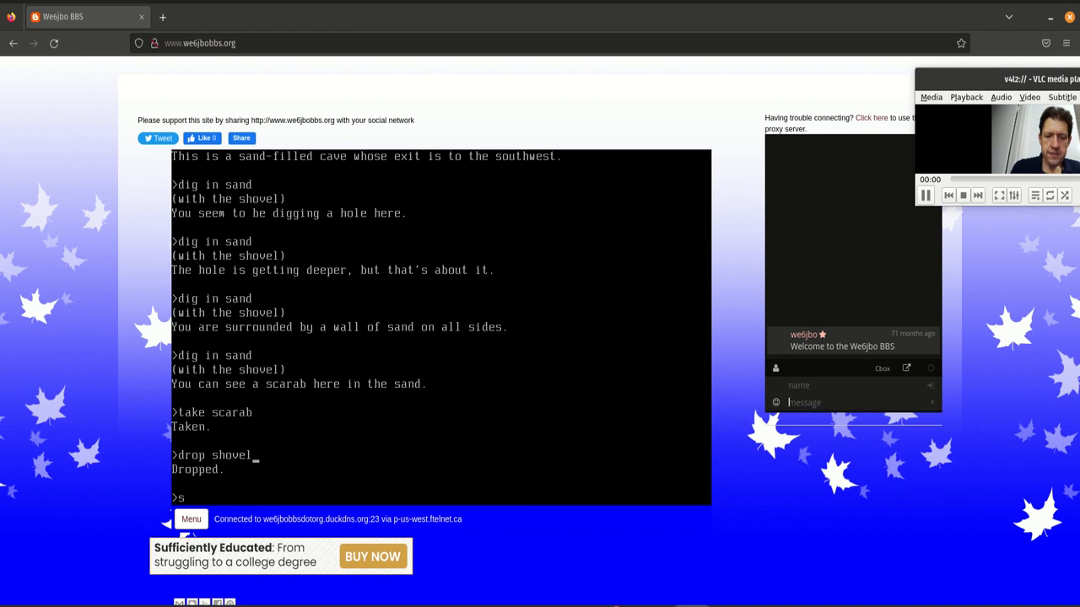
type("w")
type("take")
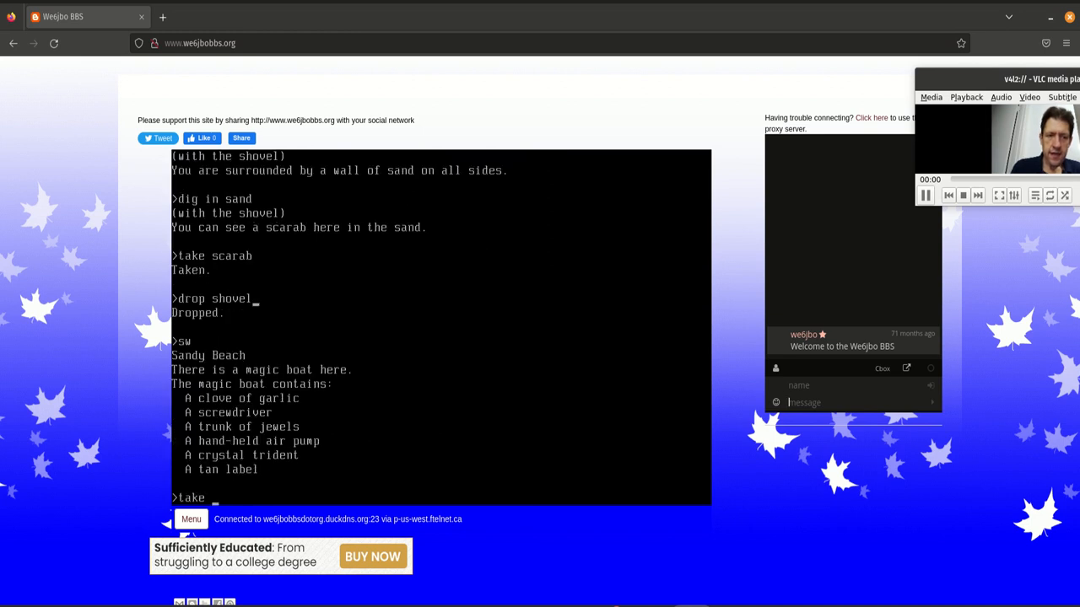
type("jewels")
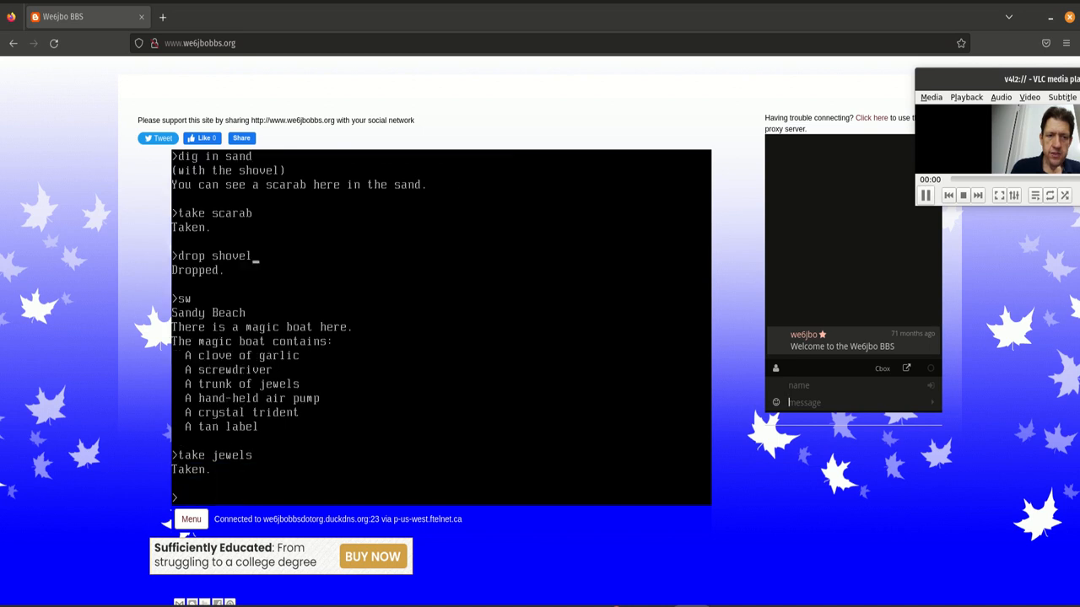
Take the trident, take the emerald from the buoy, drop the buoy, and go south
type("take trident")
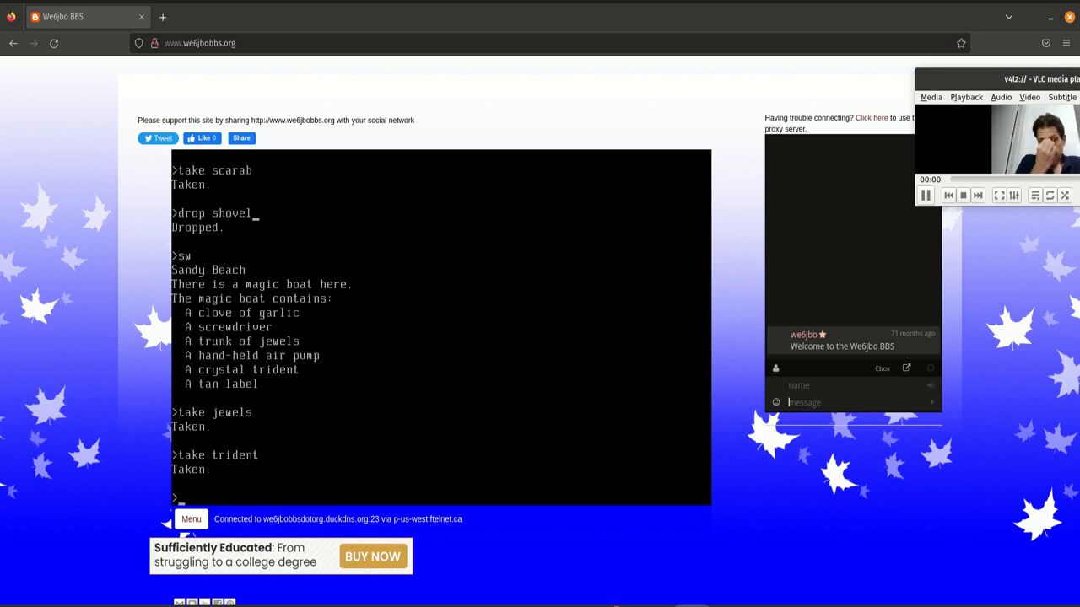
type("i")
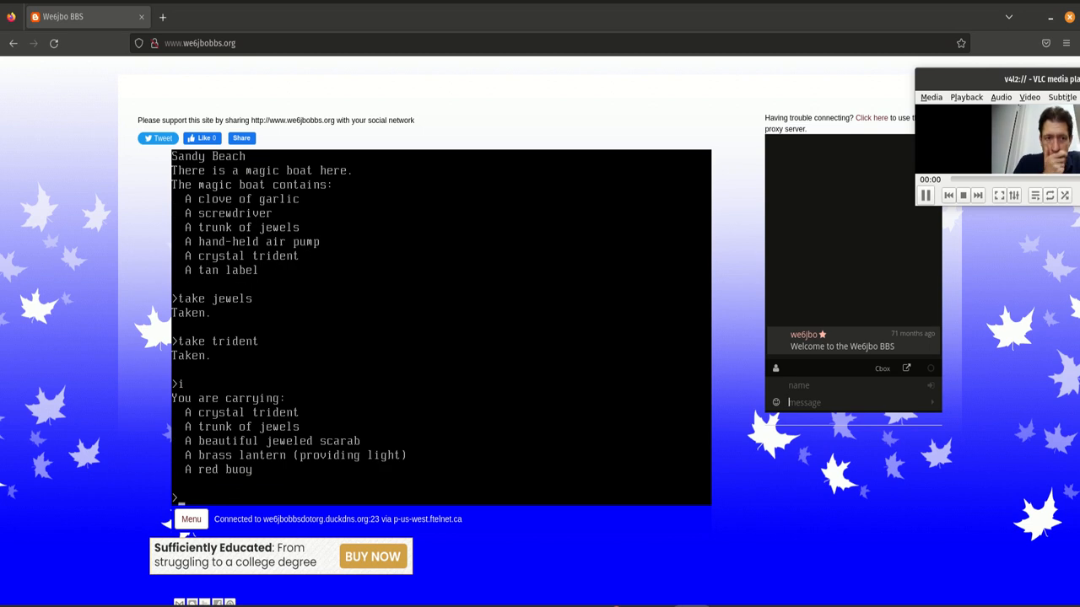
type("open buoy")
type("take emeral")
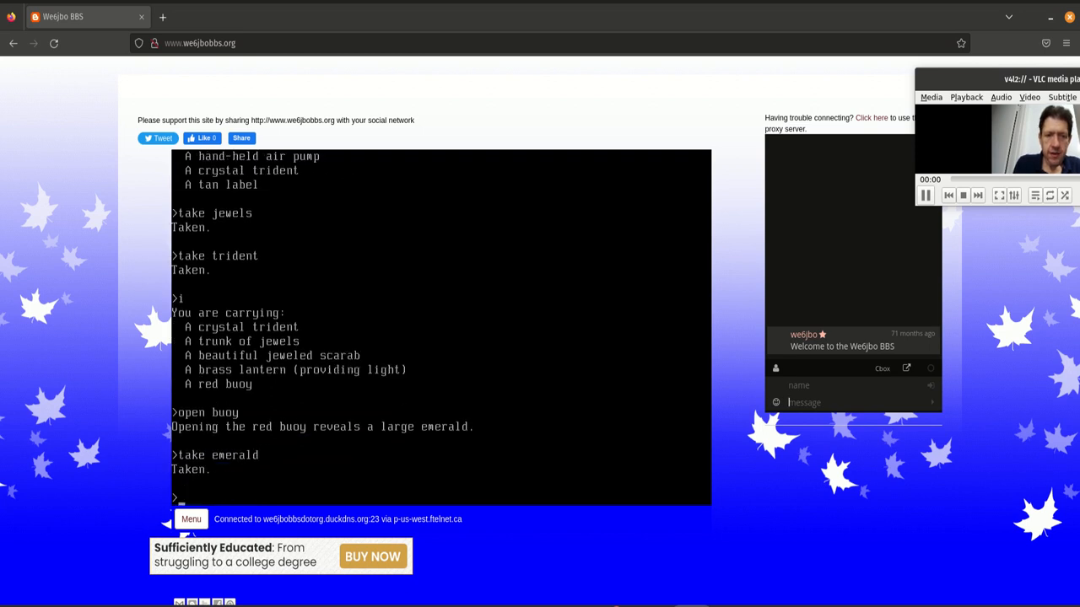
type("drop buoy")
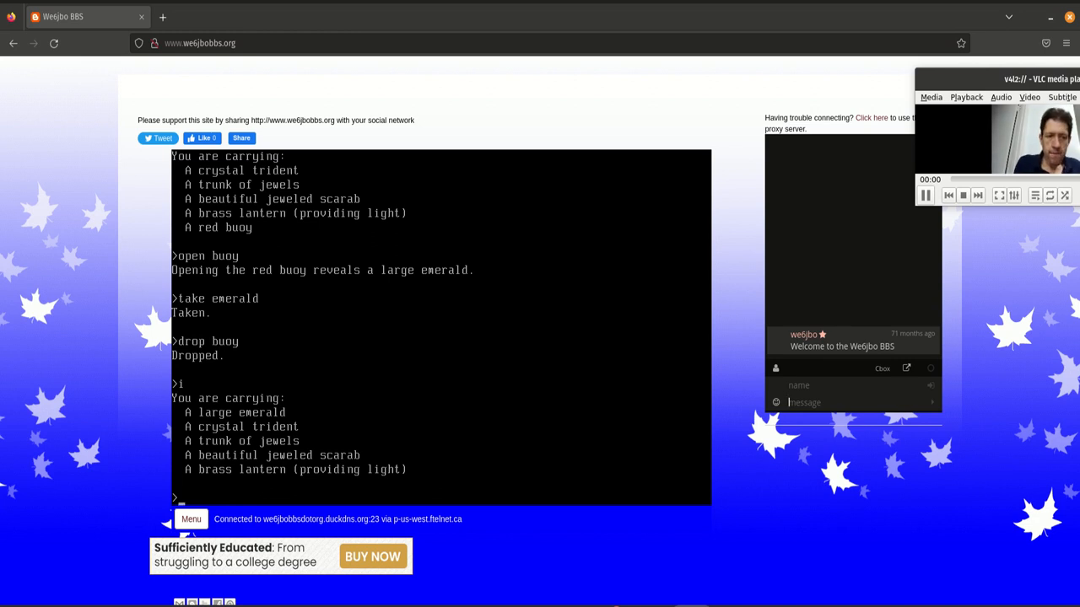
type("s")
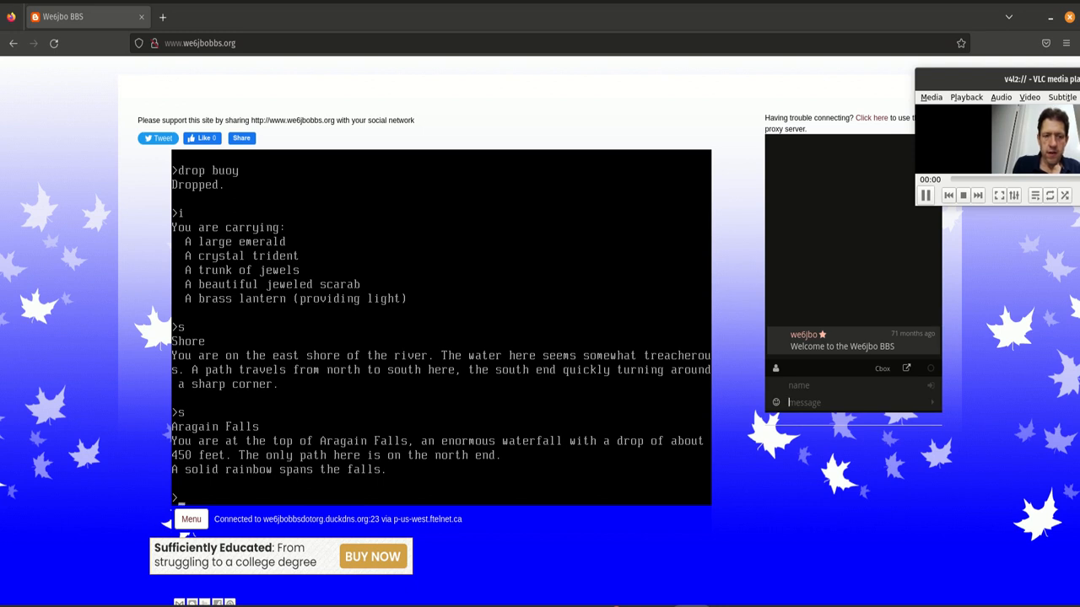
Walk on the rainbow, then head sw, up, nw and north toward the house
type("walk on rainbow")
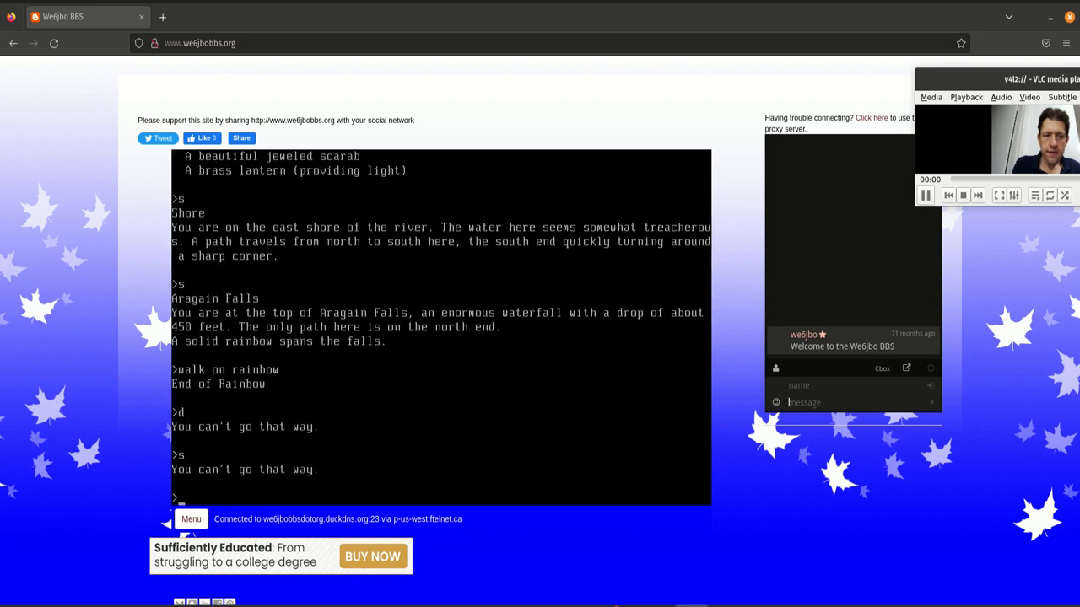
type("sw")
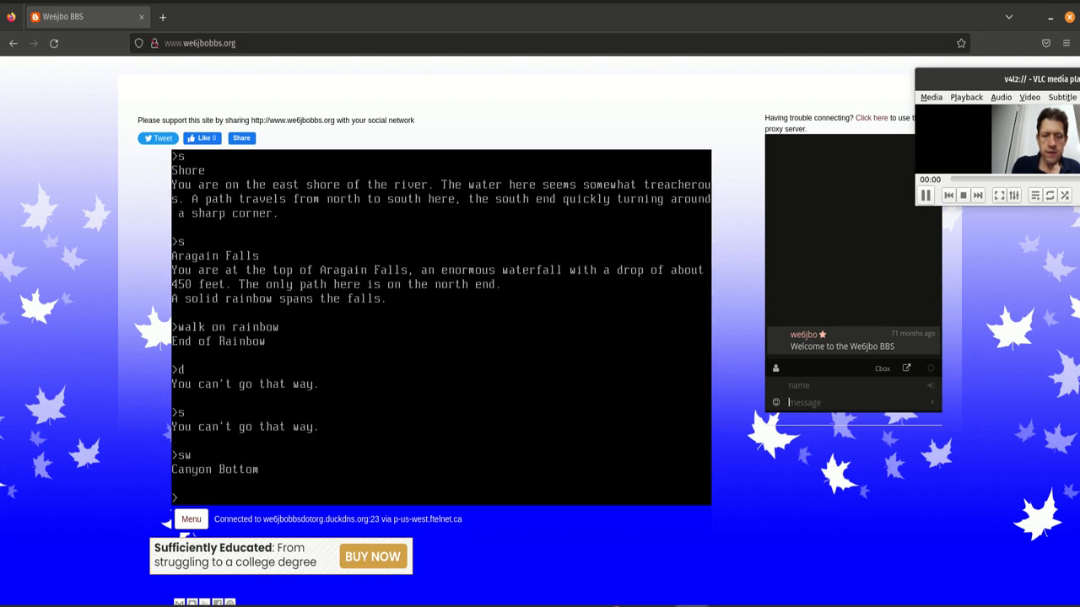
type("u")
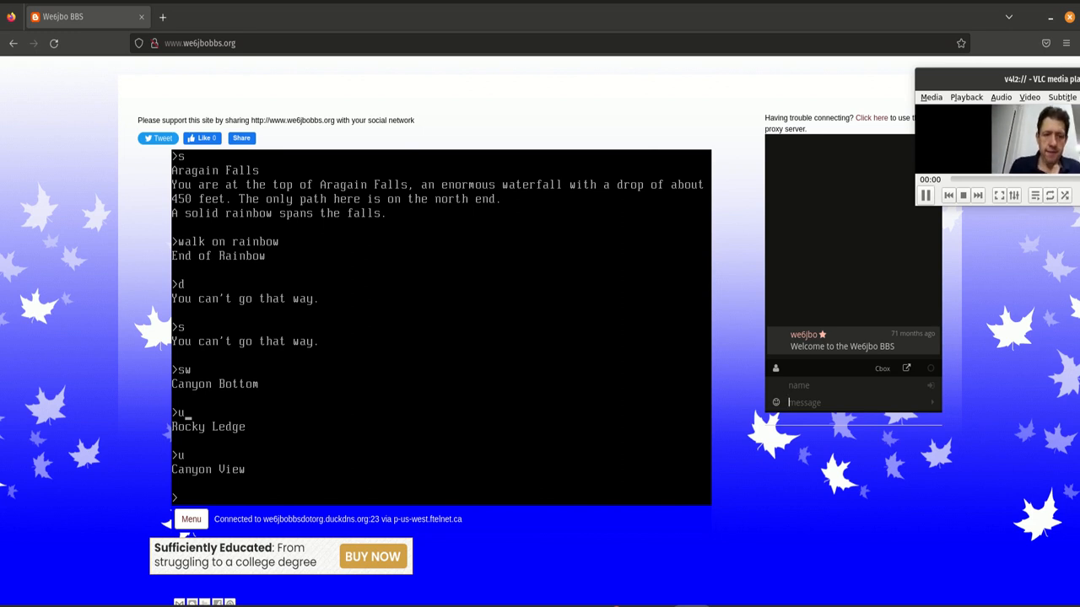
type("nw")
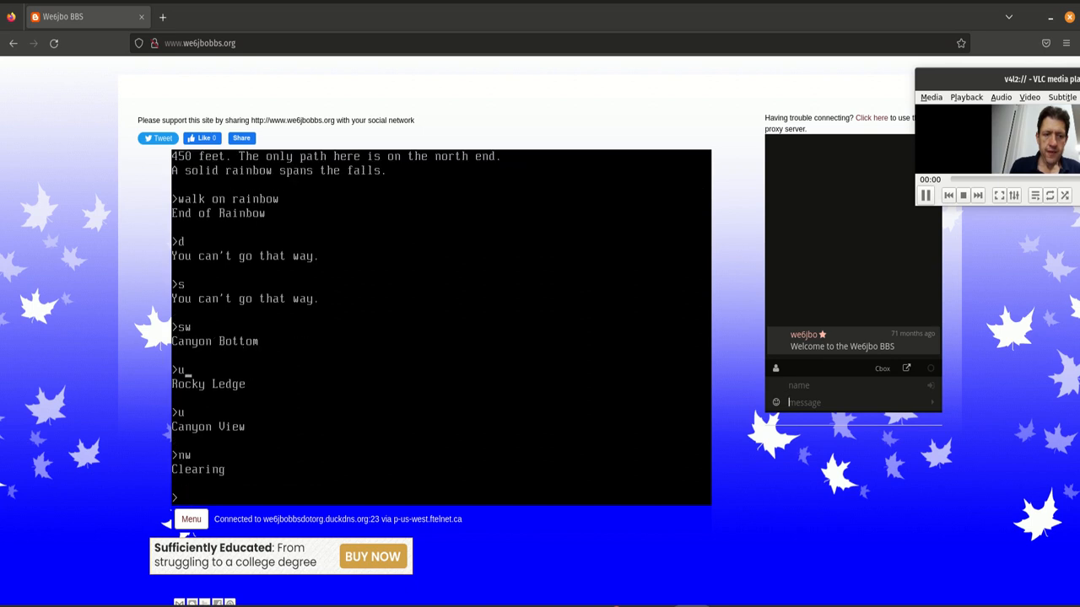
type("n")
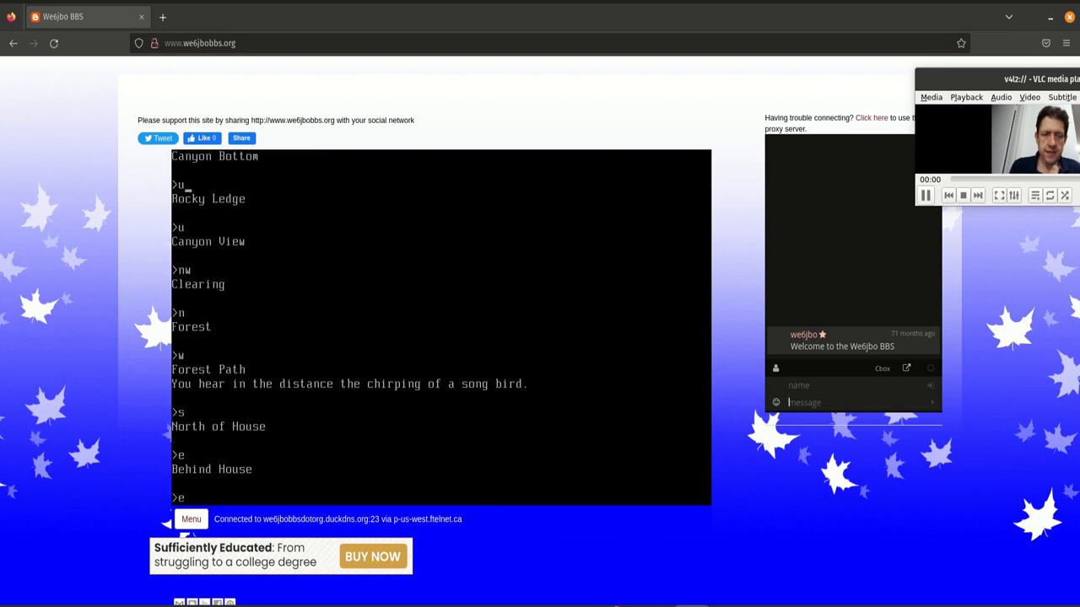
Enter the window, go west to the Living Room, check inventory, and begin placing the emerald
type("nter windo")
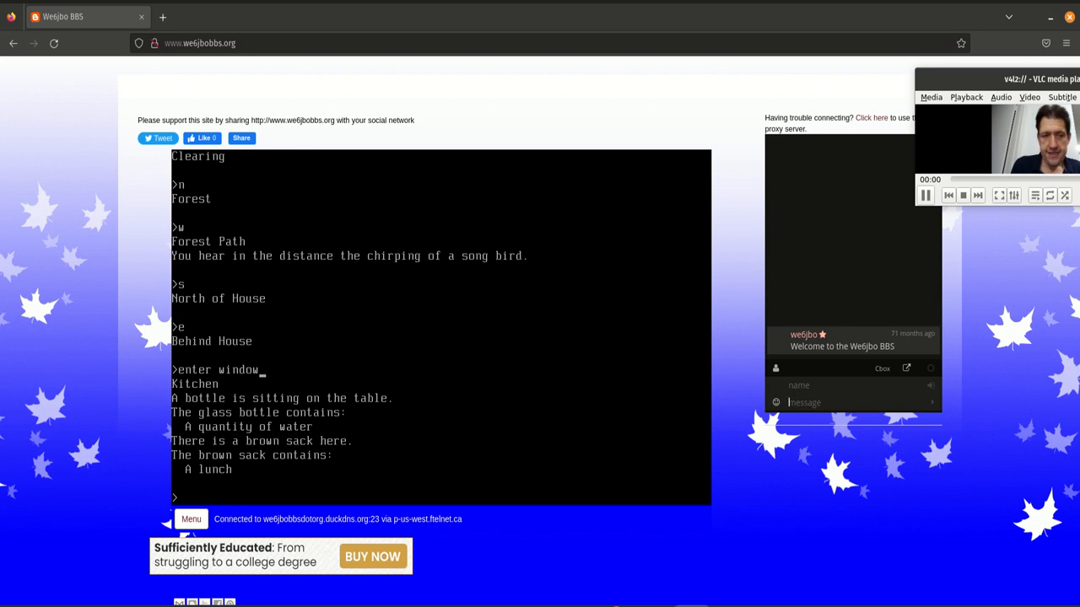
type("w")
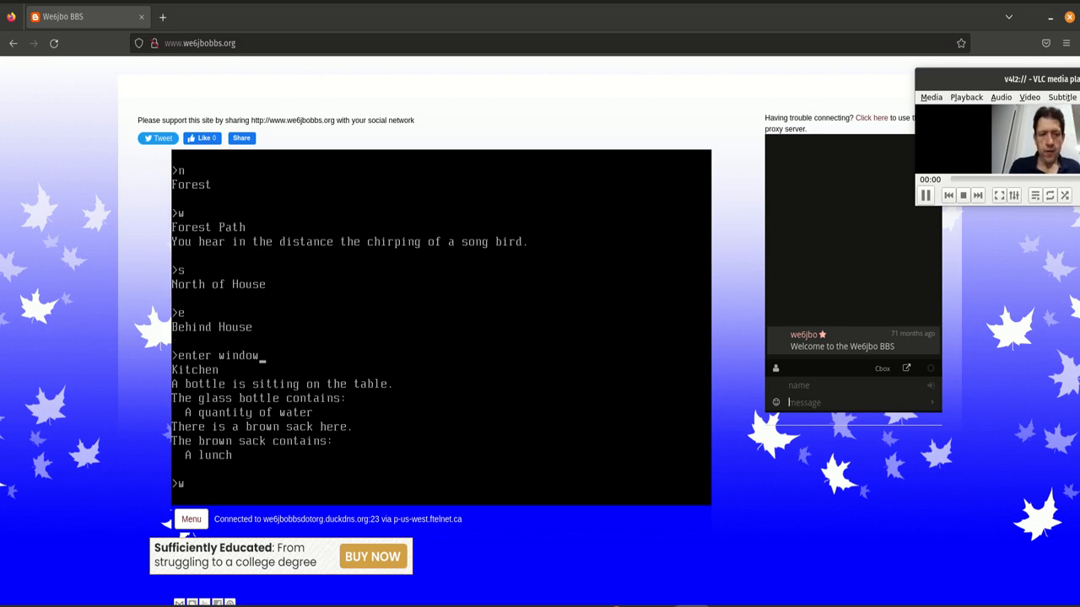
type("w")
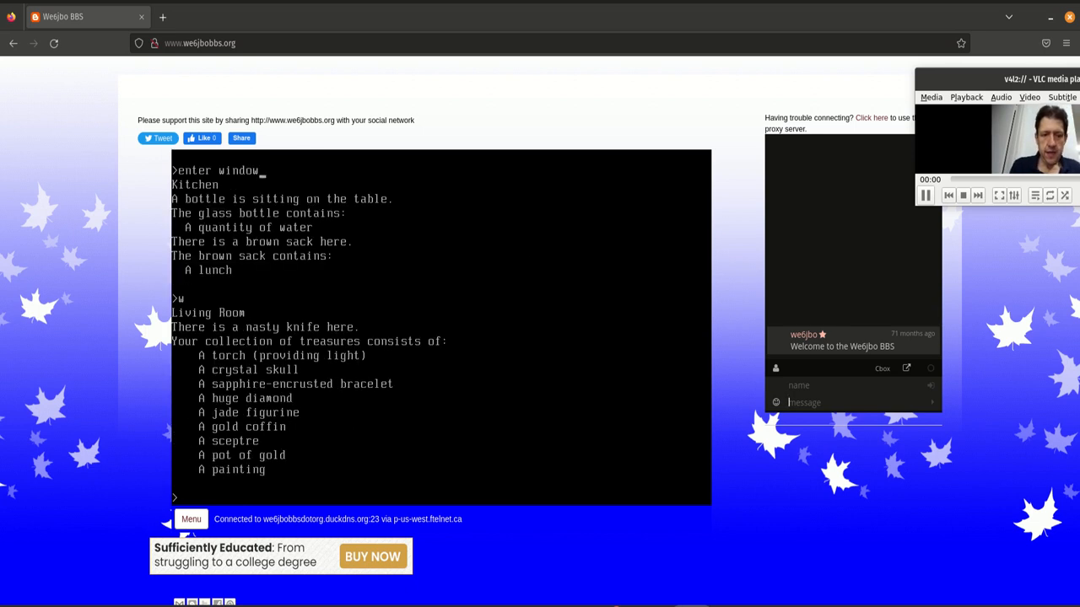
type("i")
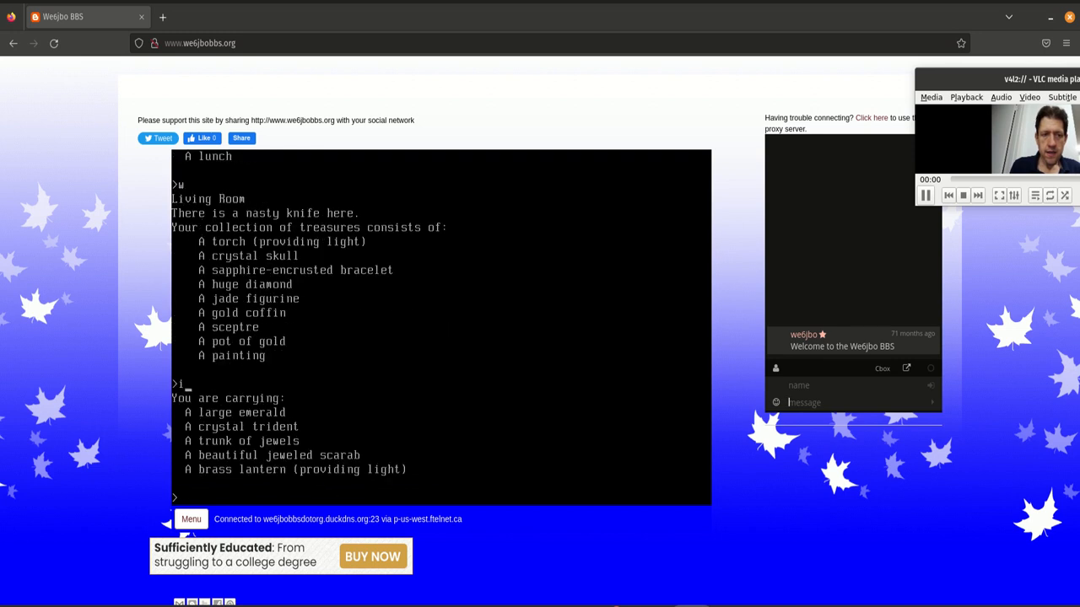
type("place emerald")
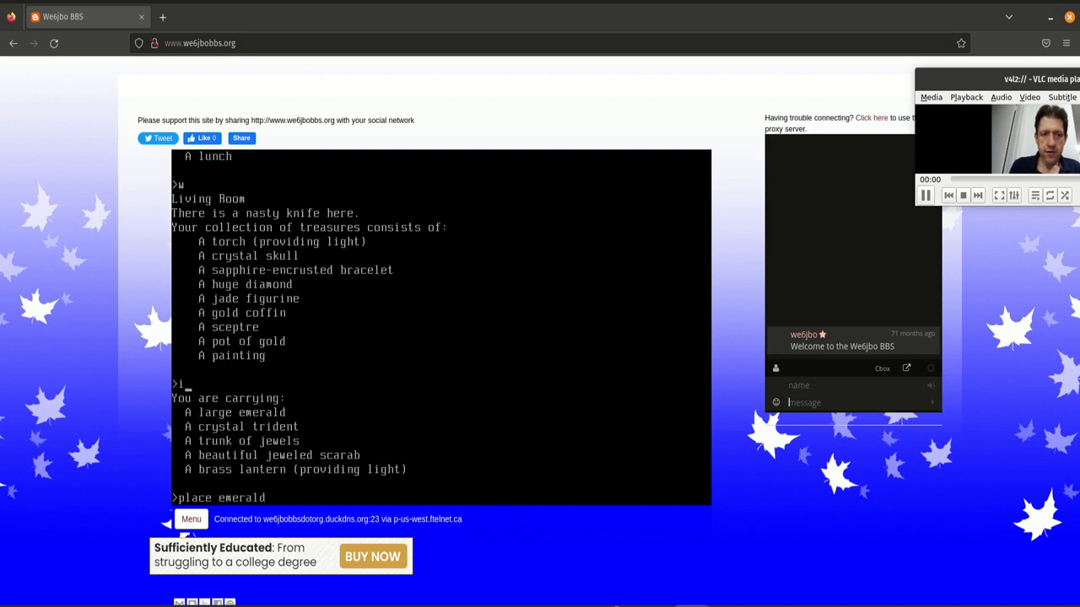